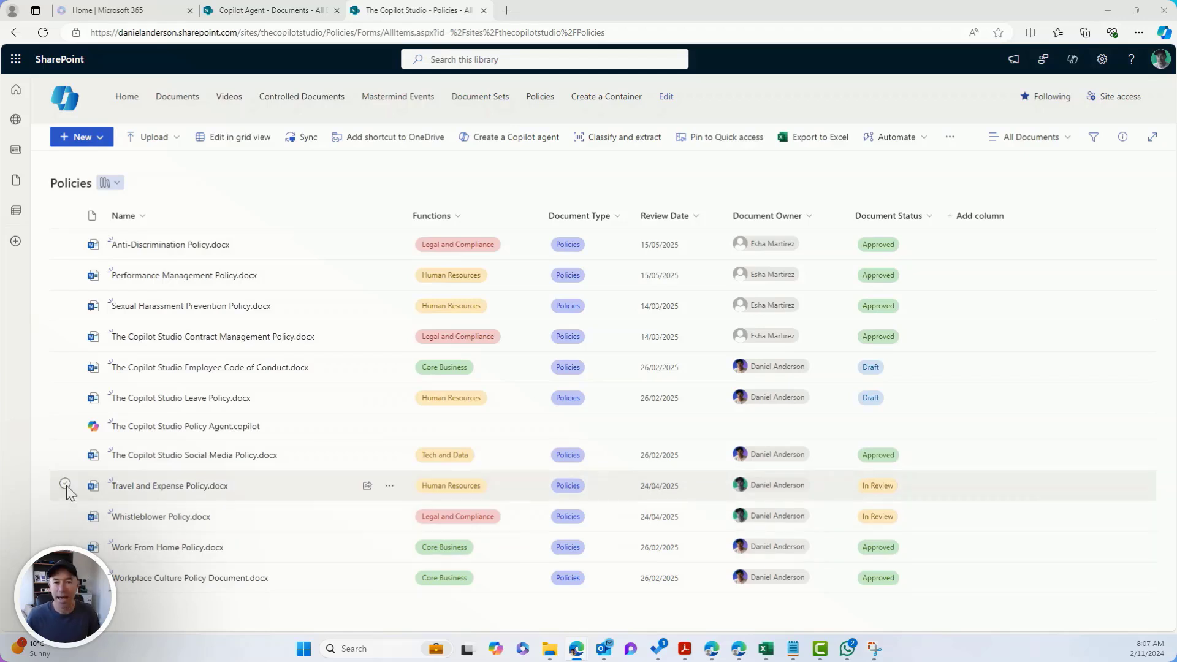
# Step: Select the Travel and Expense Policy.docx row in the Policies library
pyautogui.click(65, 485)
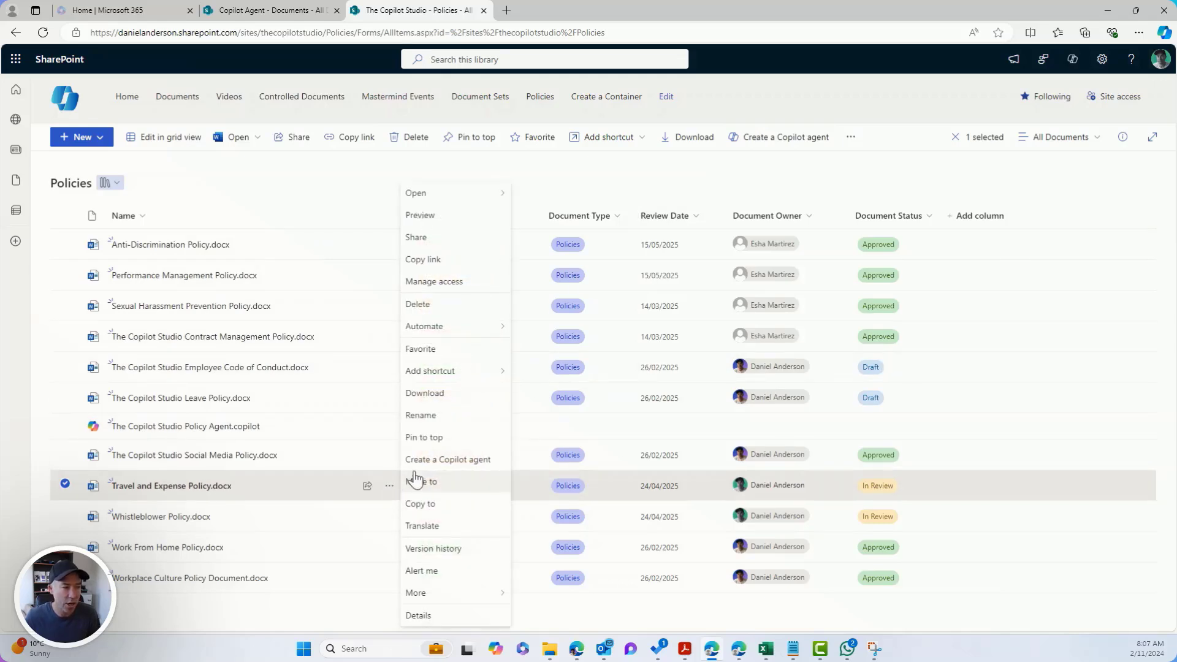
pyautogui.moveTo(445, 448)
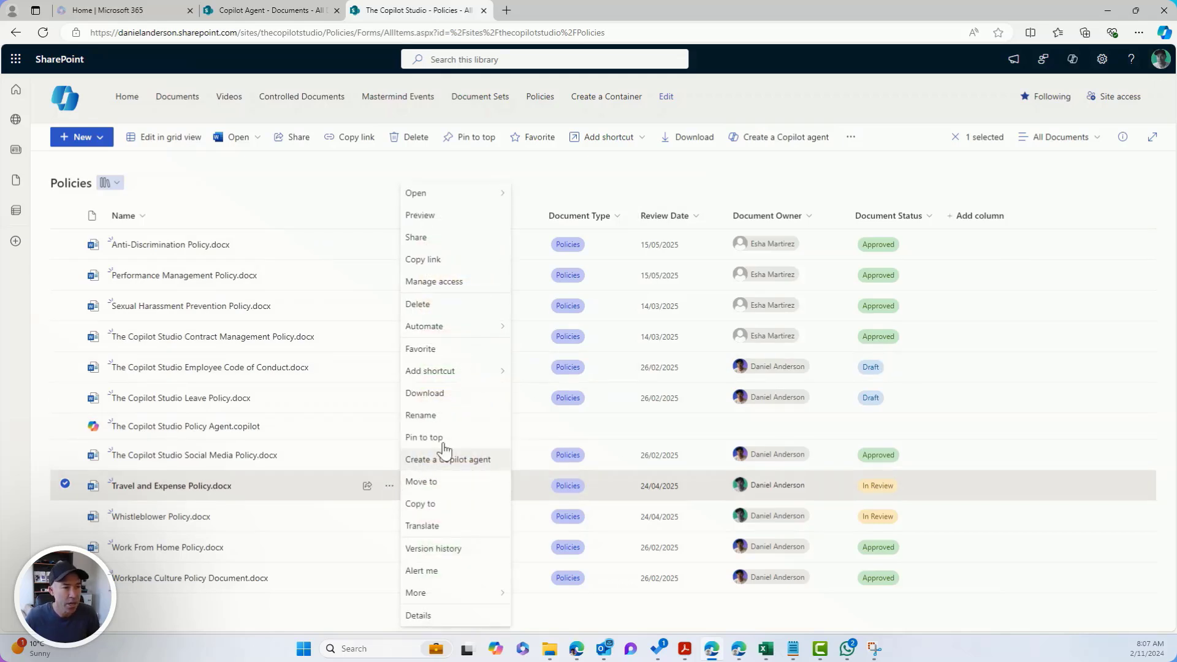
# Step: Create a Copilot agent from the selected Travel and Expense Policy document
pyautogui.click(448, 459)
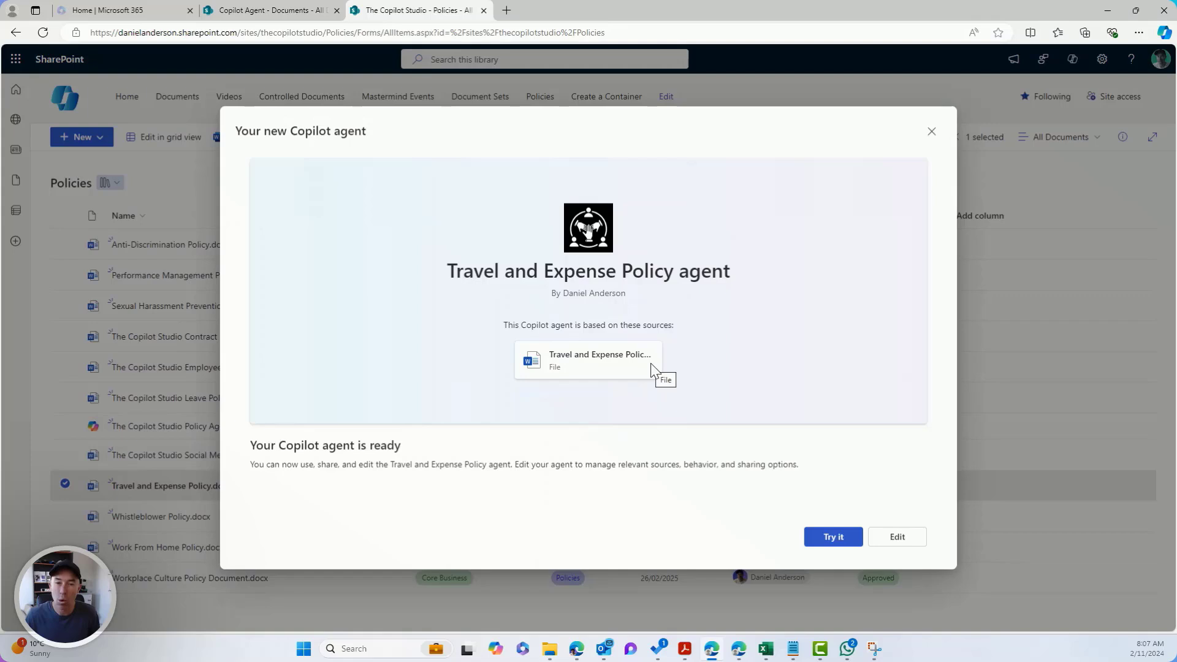
pyautogui.moveTo(892, 501)
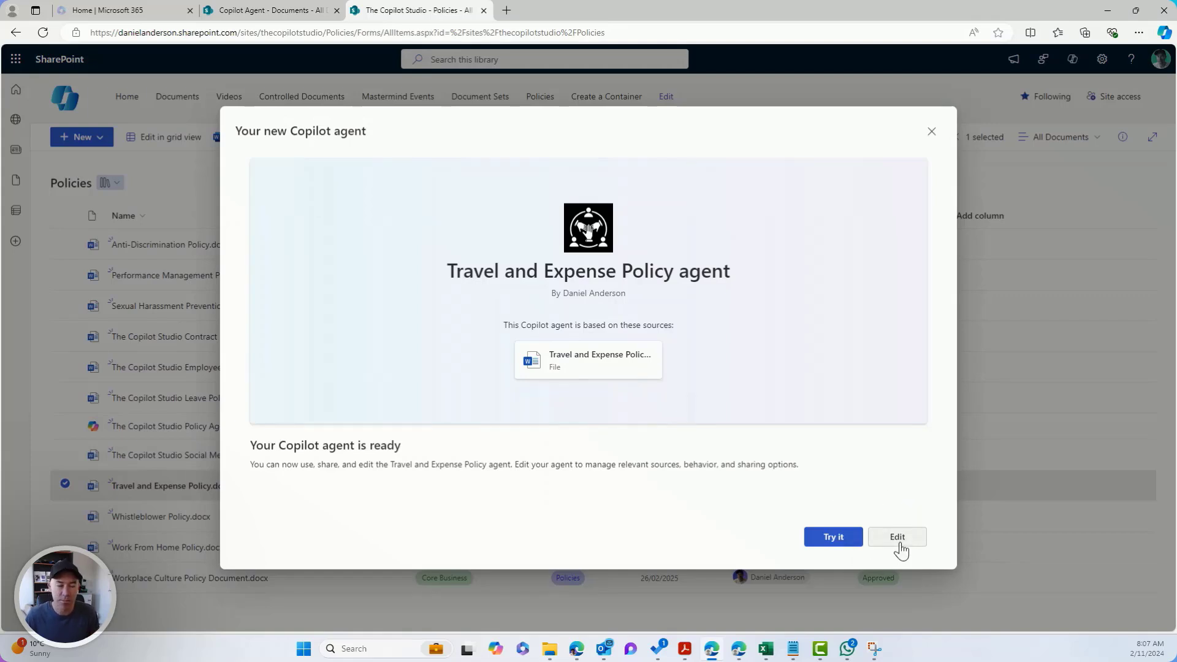
# Step: Add the Copilot Agent site as a source, sourced from document libraries, folders or files
pyautogui.click(896, 537)
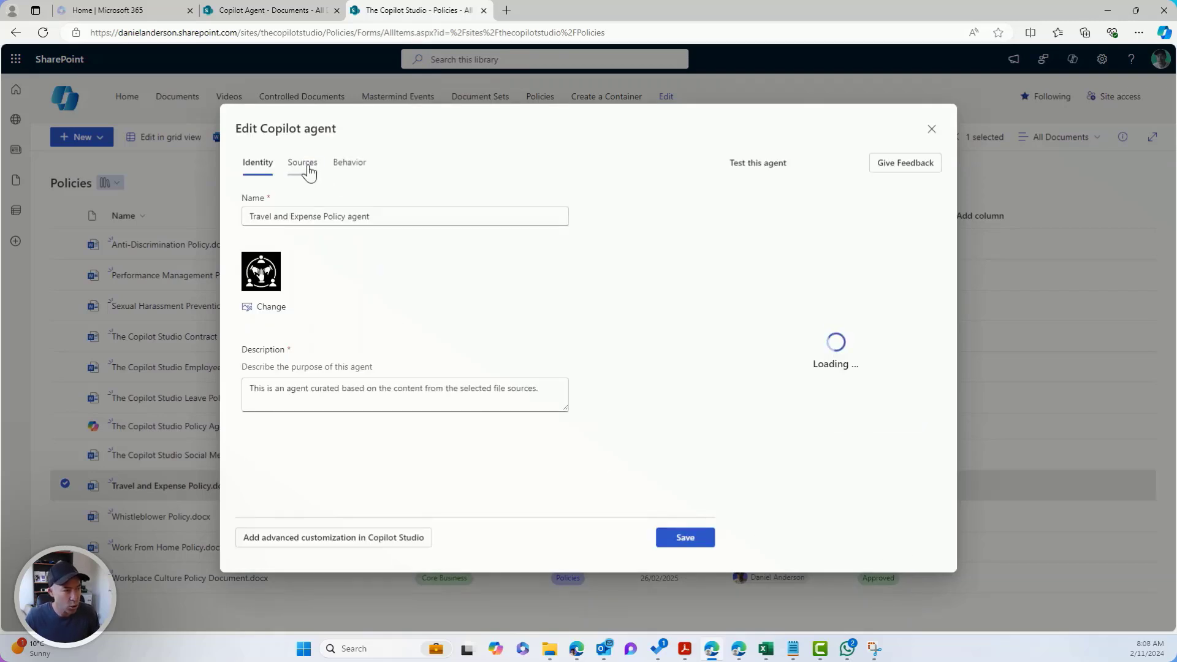
pyautogui.click(301, 162)
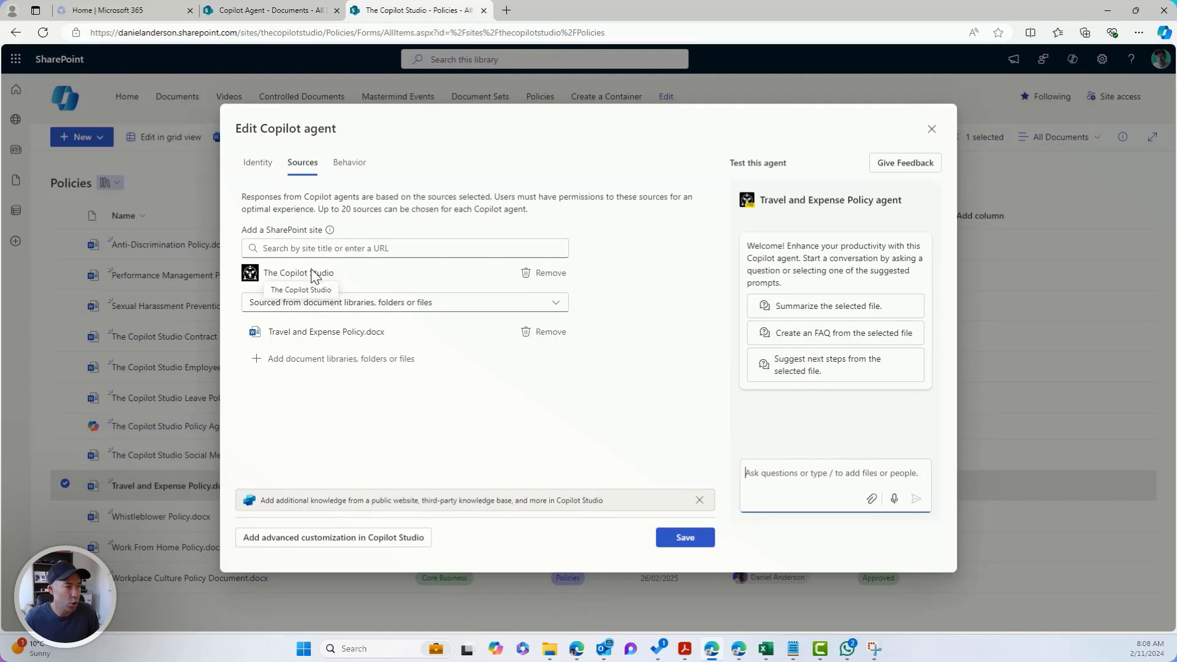
pyautogui.click(404, 248)
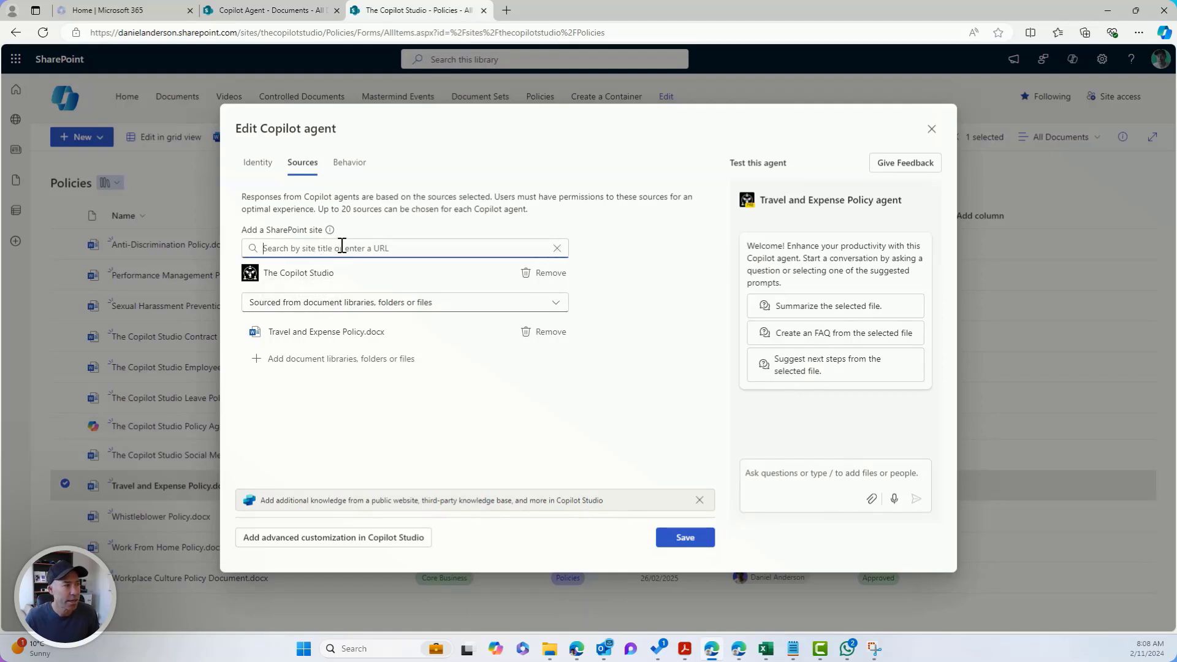
pyautogui.write('C')
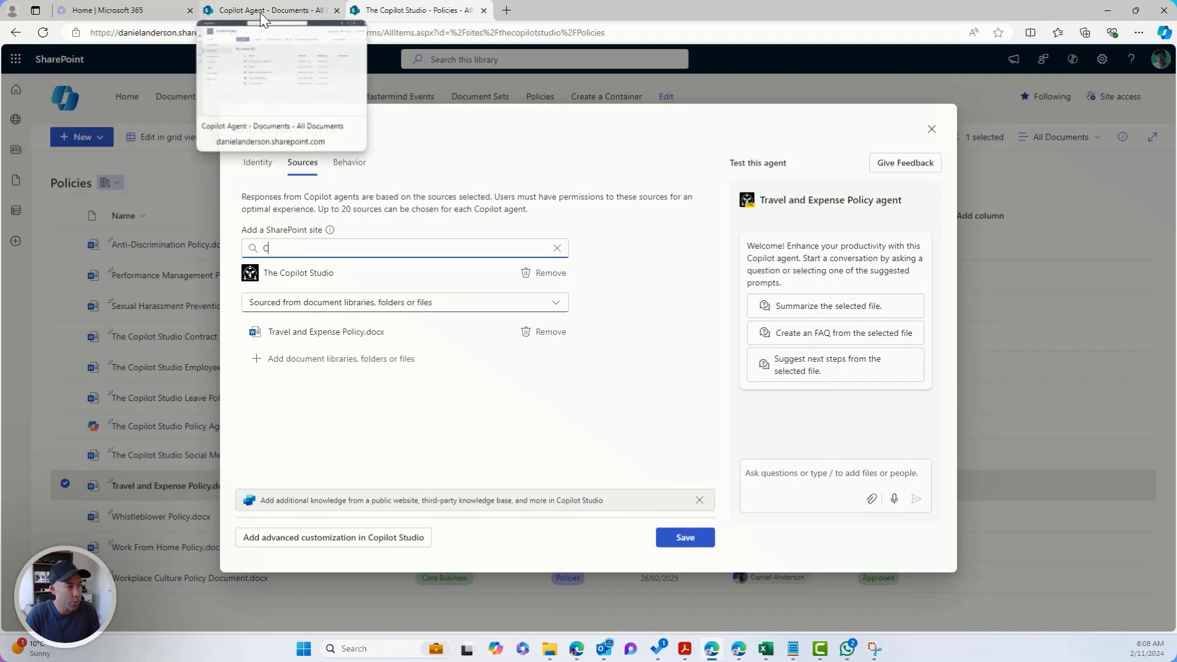
pyautogui.write('opilot')
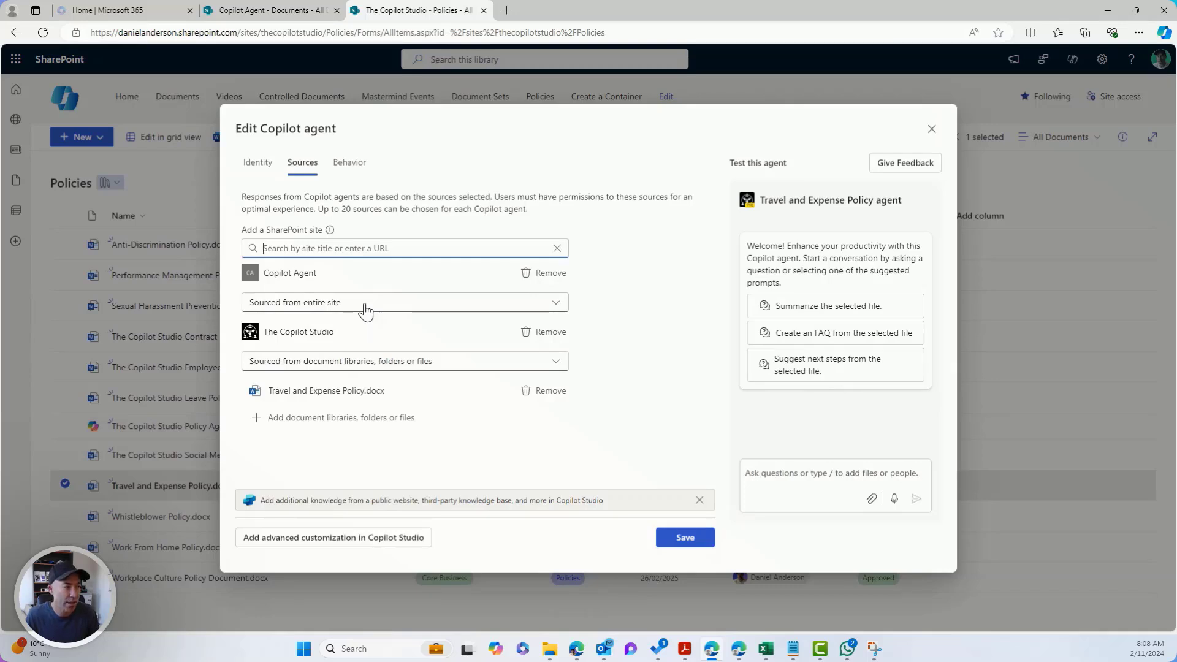
pyautogui.click(404, 302)
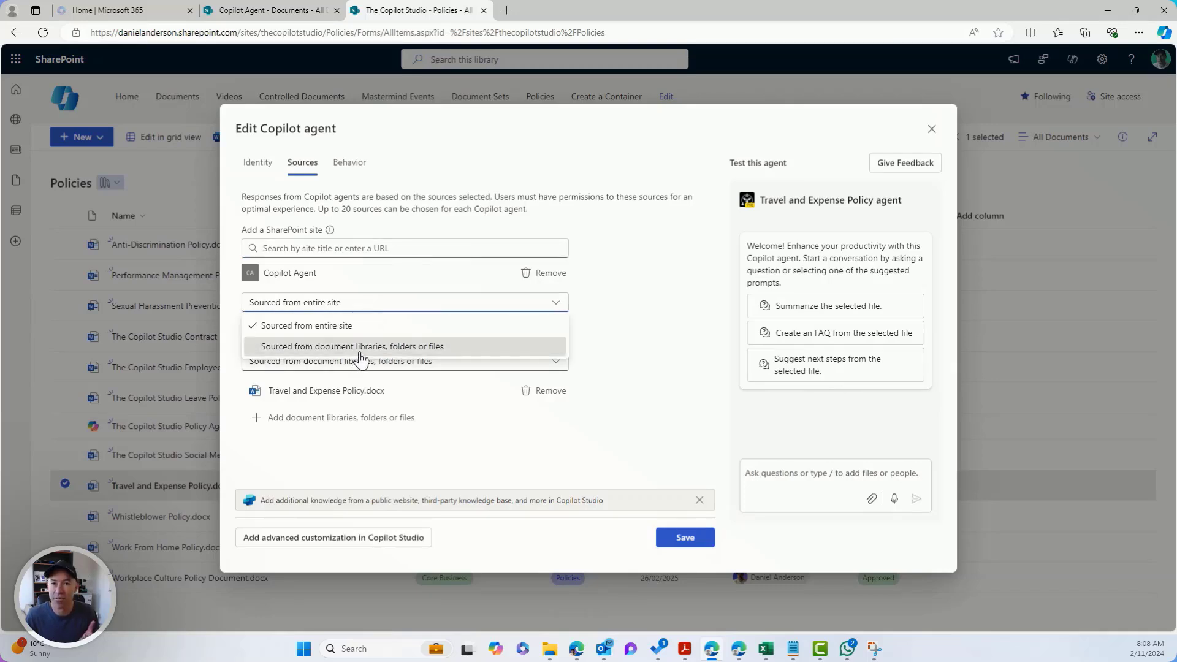
pyautogui.click(352, 346)
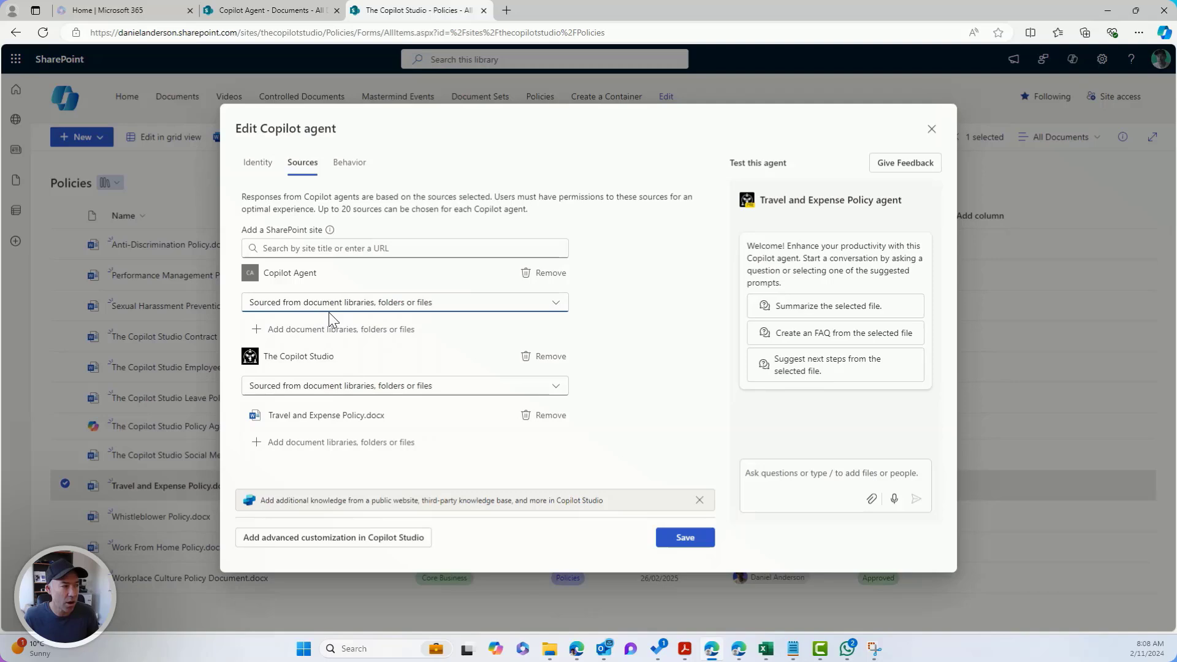
# Step: Add How to Apply for Travel.docx from the Copilot Agent site as a source
pyautogui.click(684, 537)
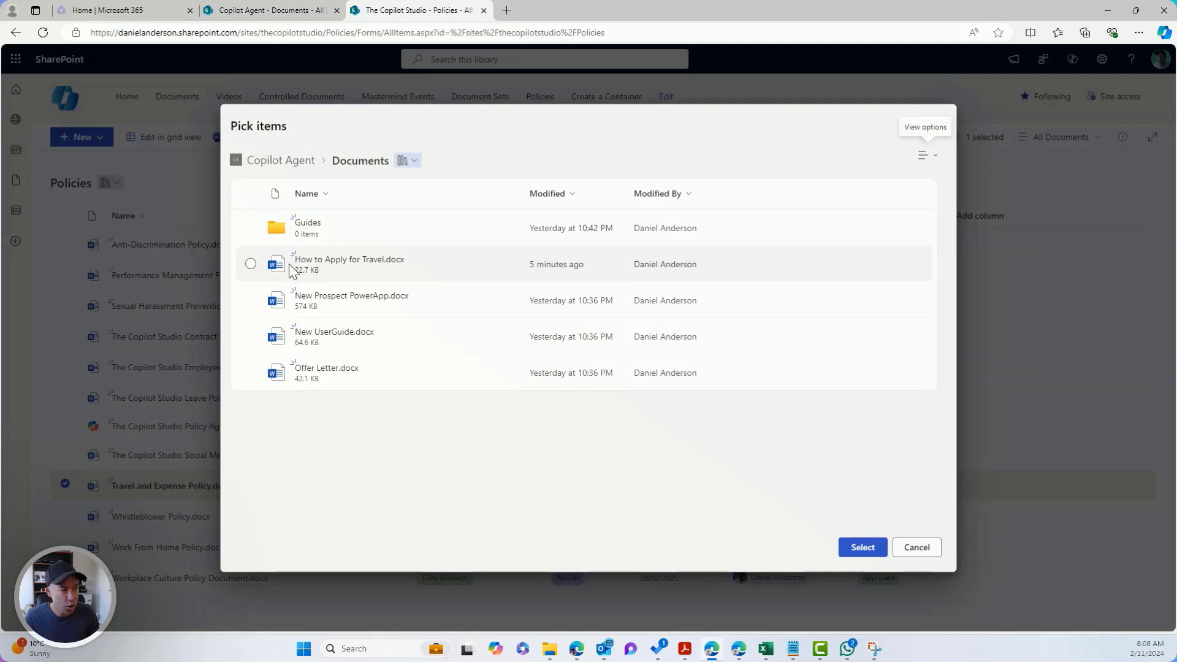
pyautogui.click(251, 264)
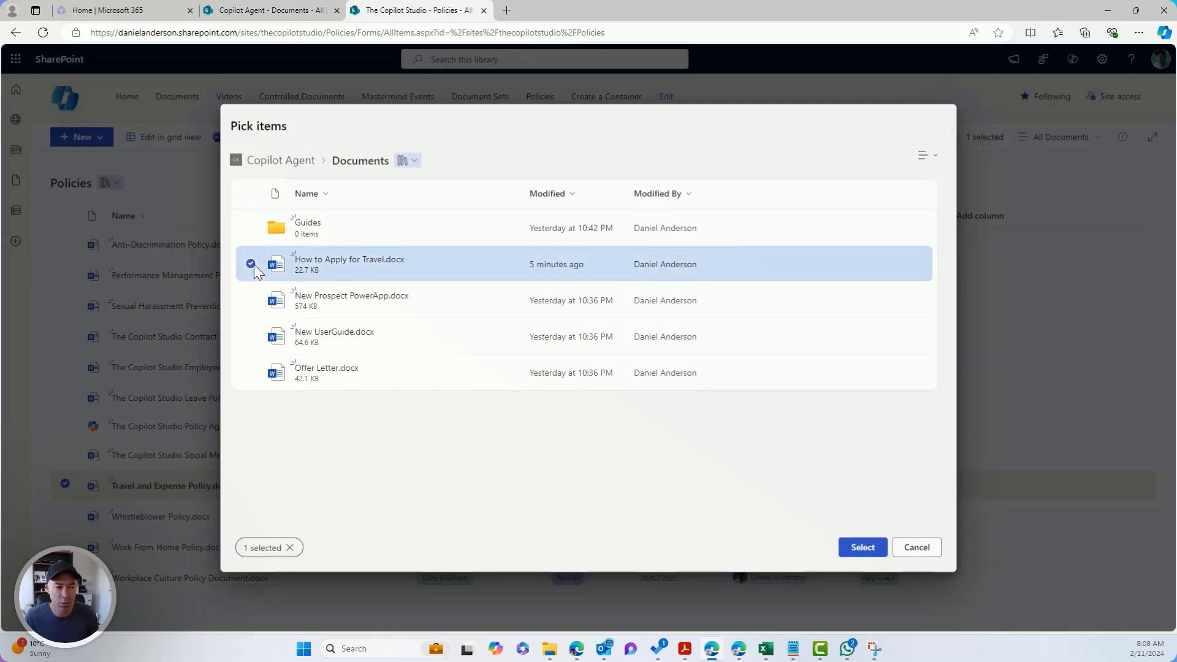
pyautogui.click(862, 547)
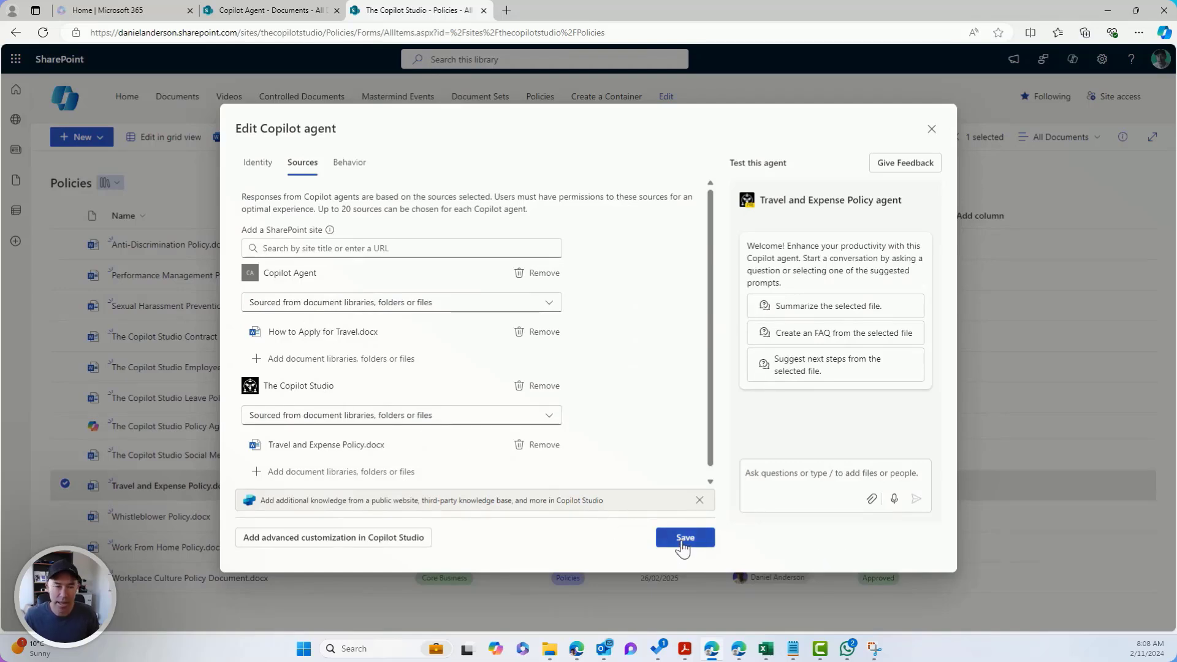
# Step: Save the agent's updated sources in the Edit Copilot agent dialog
pyautogui.click(684, 538)
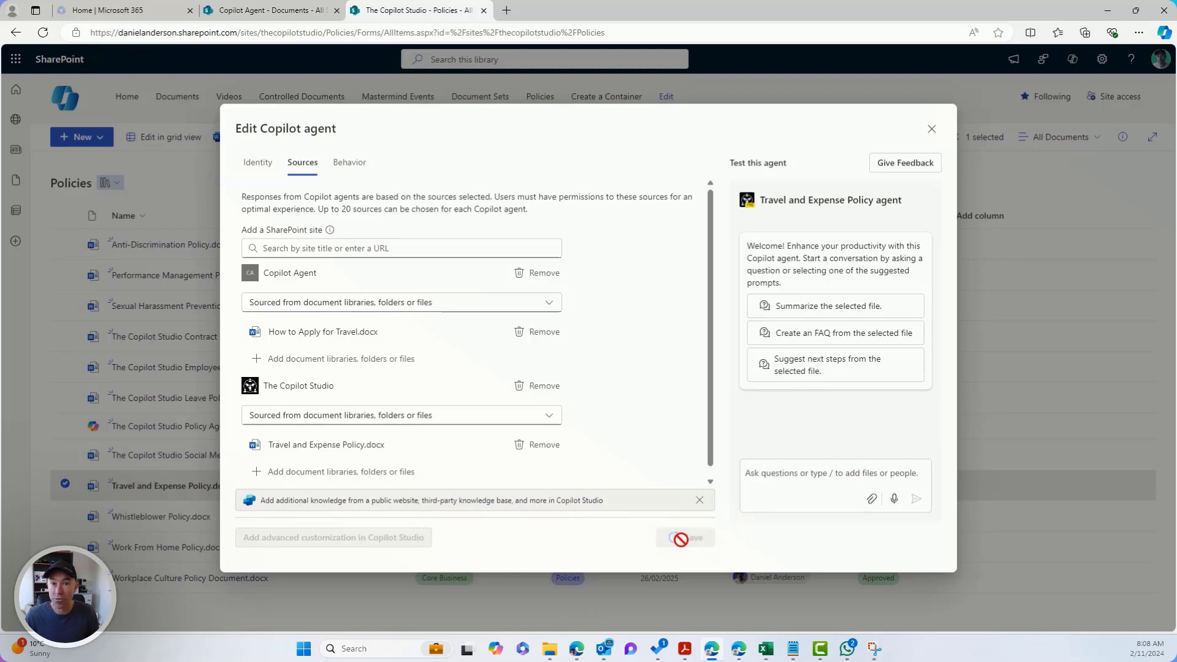
pyautogui.click(683, 538)
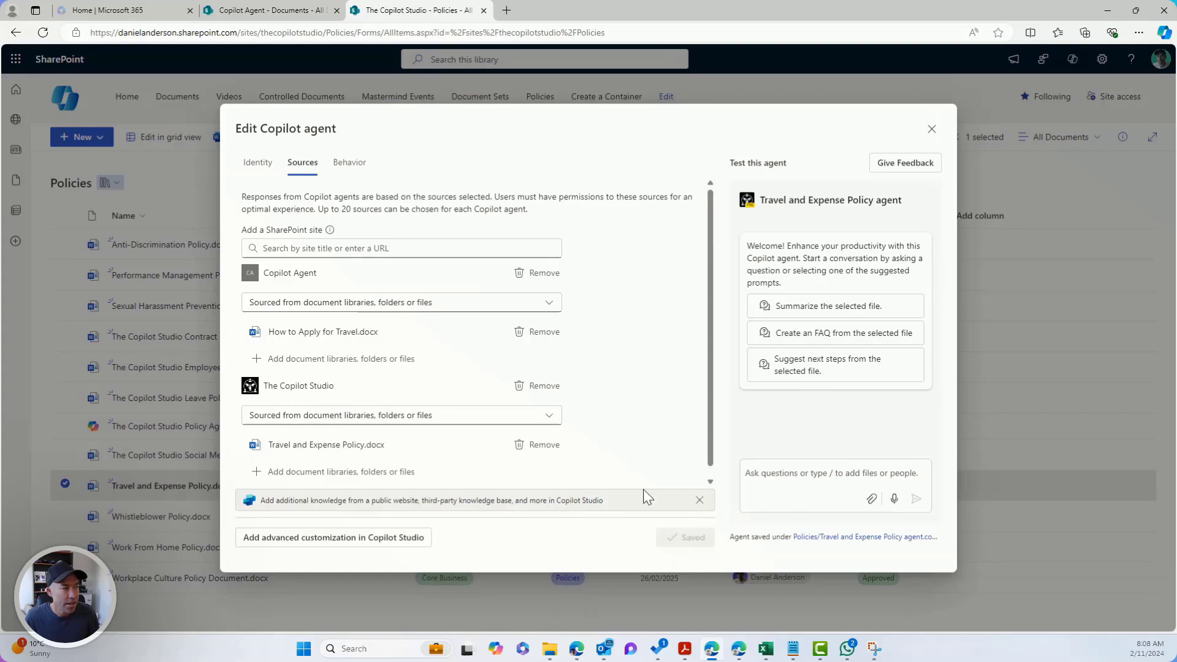
pyautogui.moveTo(805, 223)
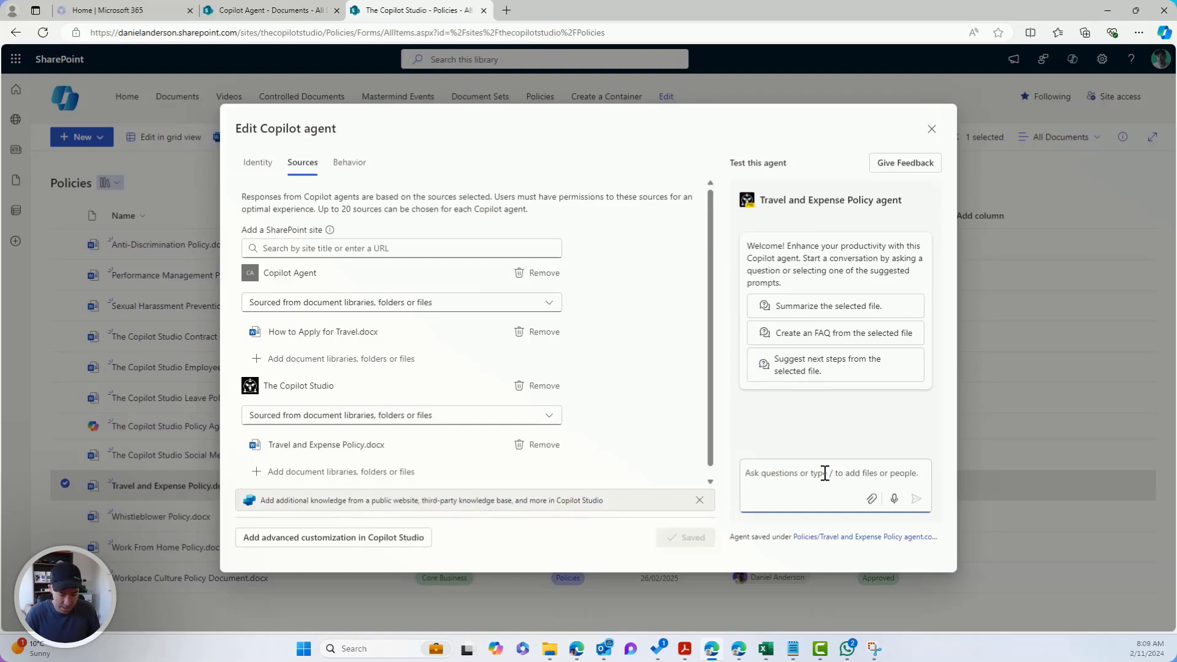
# Step: Ask the agent 'what is our travel policy' in the test chat
pyautogui.write('what is our travel policy')
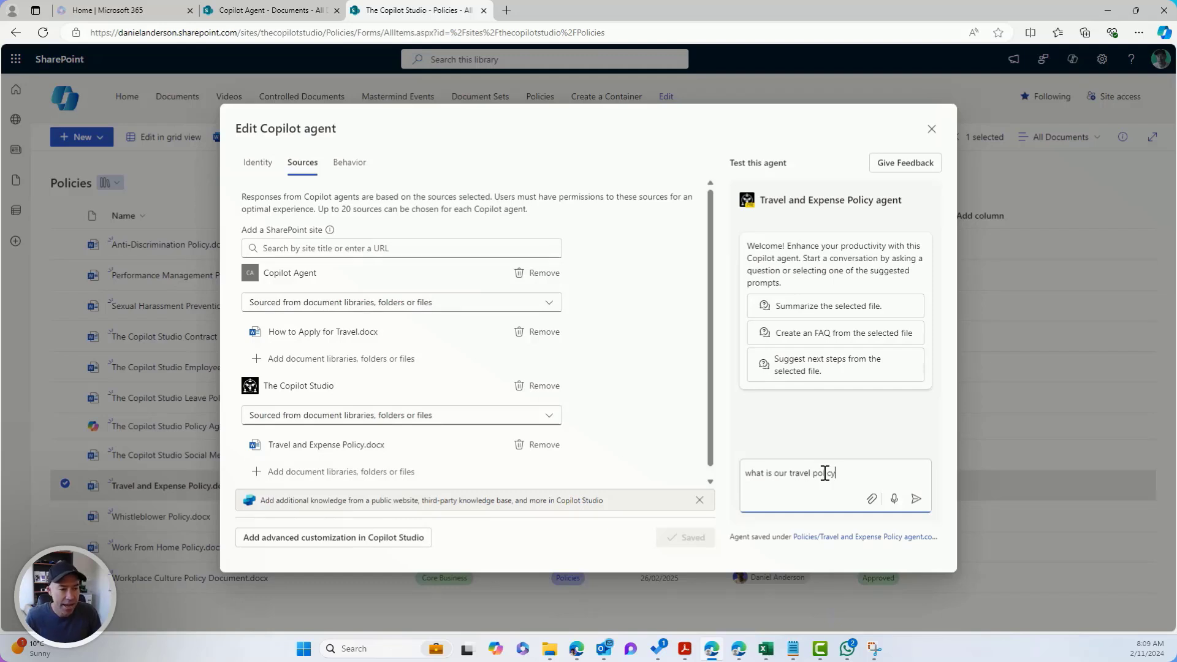
pyautogui.click(916, 498)
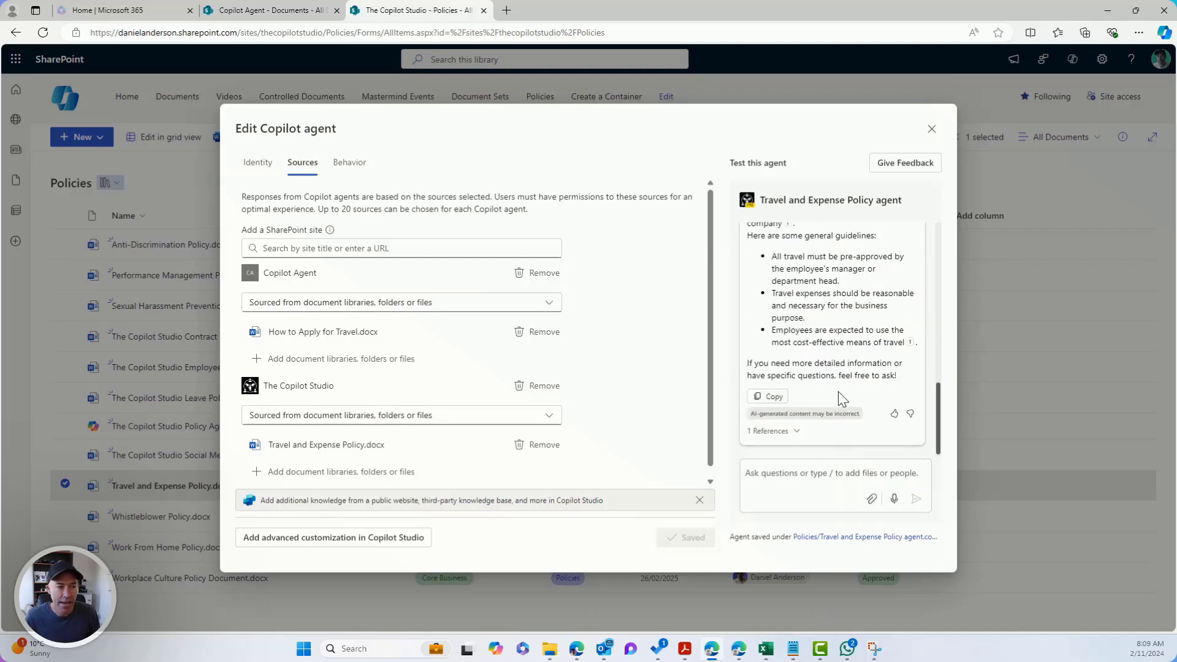
pyautogui.write('what is our travel policy')
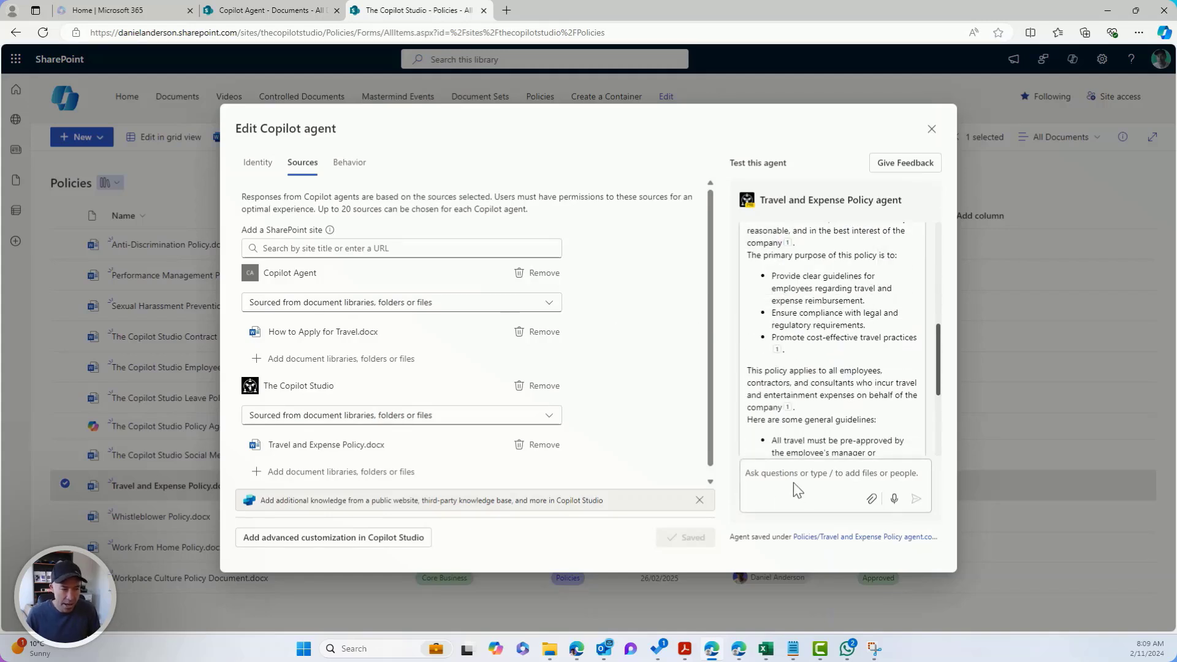
# Step: Ask the agent 'How do I apply for travel' in the test chat
pyautogui.write('How do')
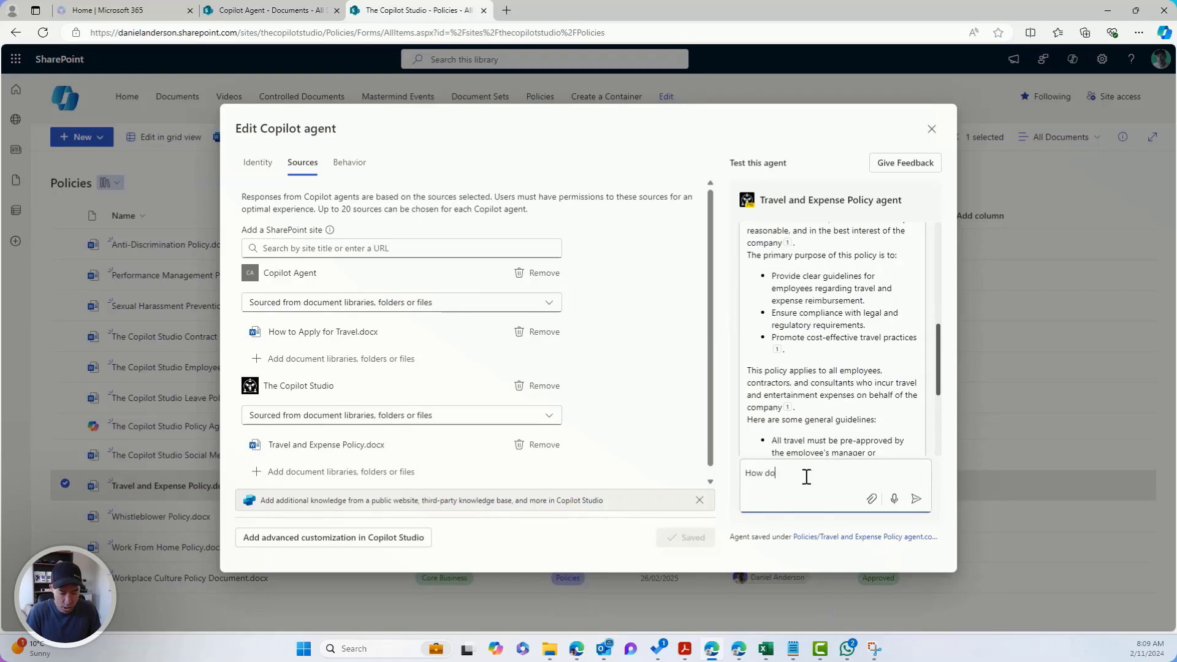
pyautogui.write('I appl')
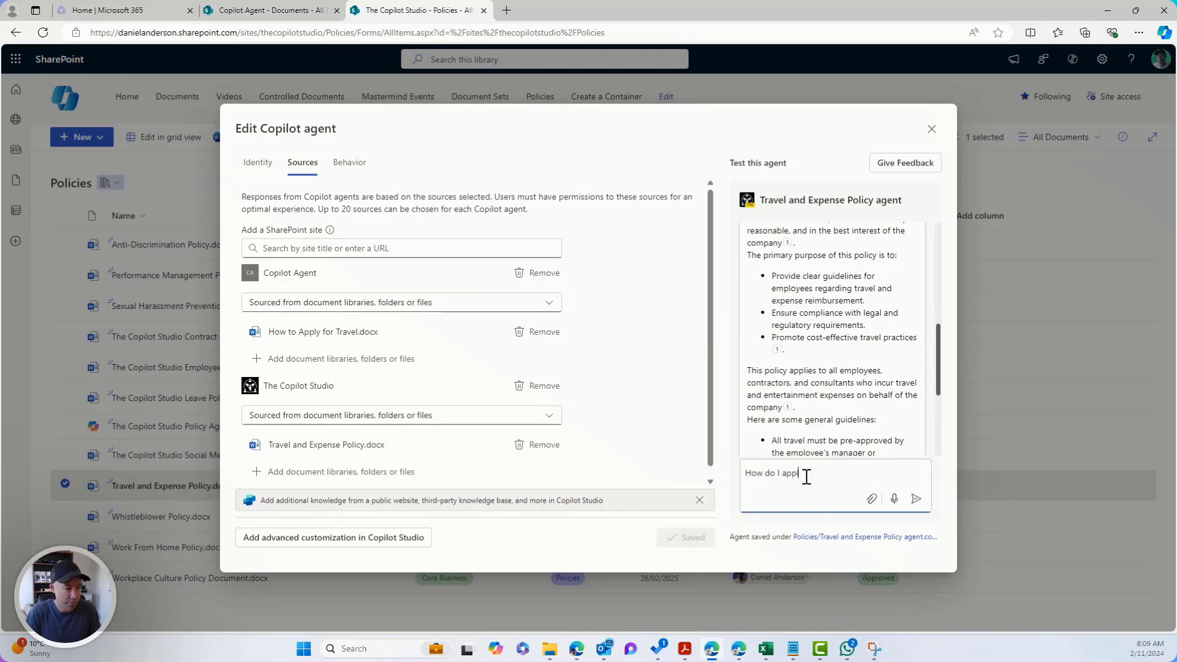
pyautogui.write('for tavel')
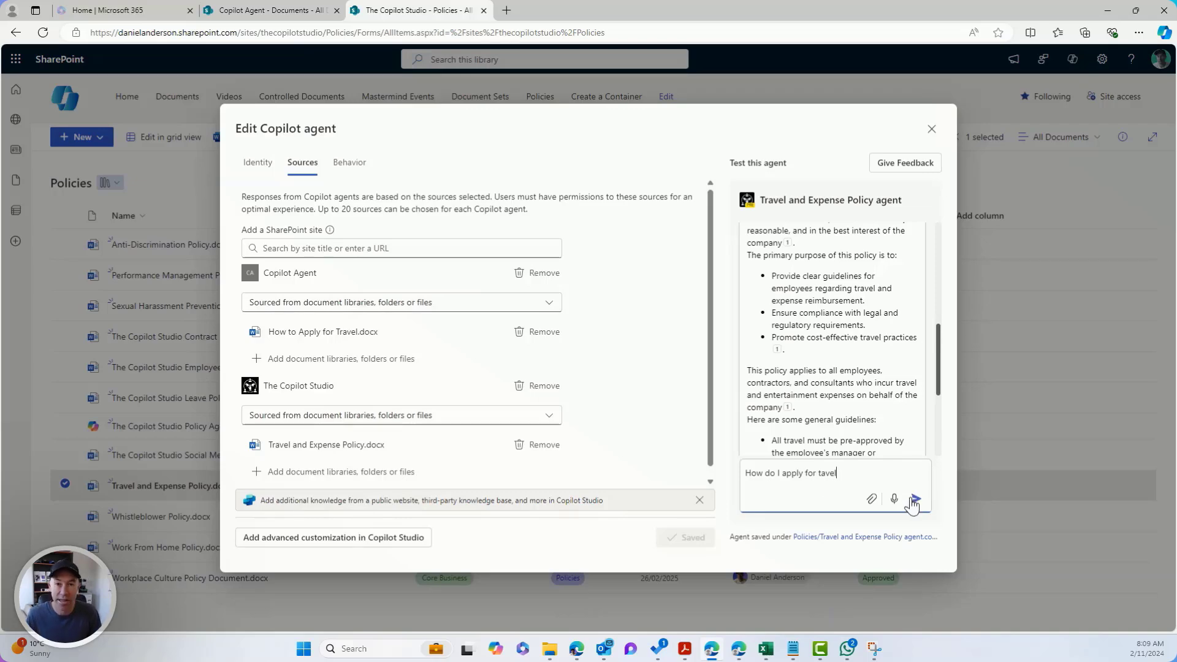
pyautogui.click(911, 499)
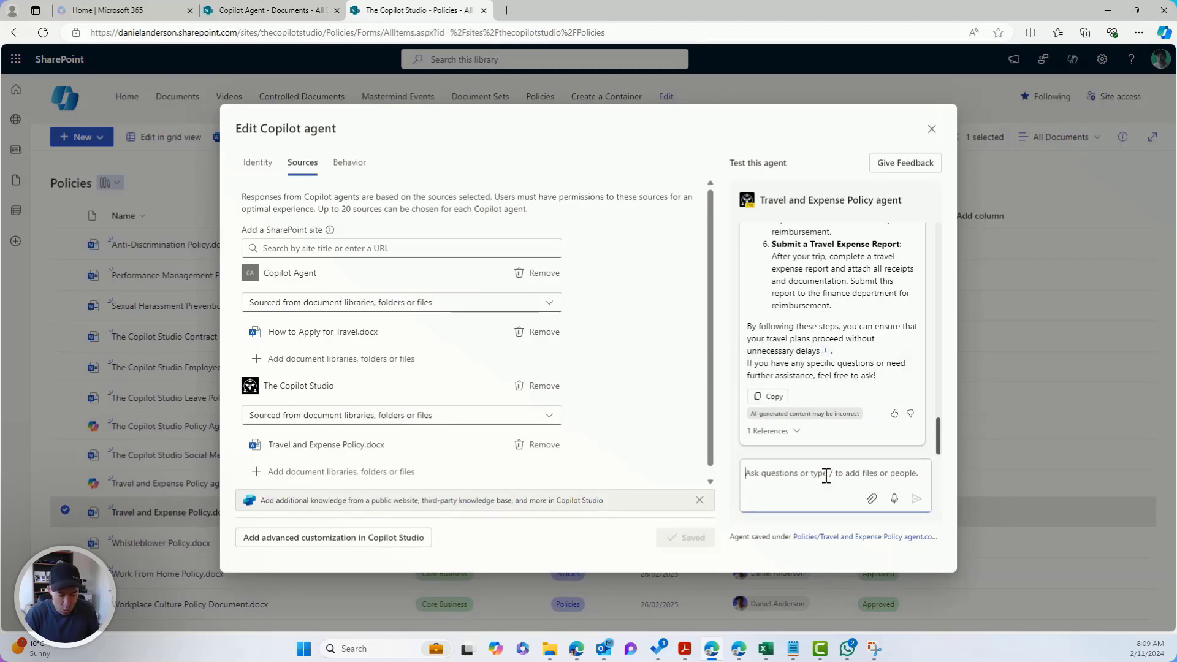
# Step: Ask the agent 'what about escalations' and scroll through its reply
pyautogui.write('what about e')
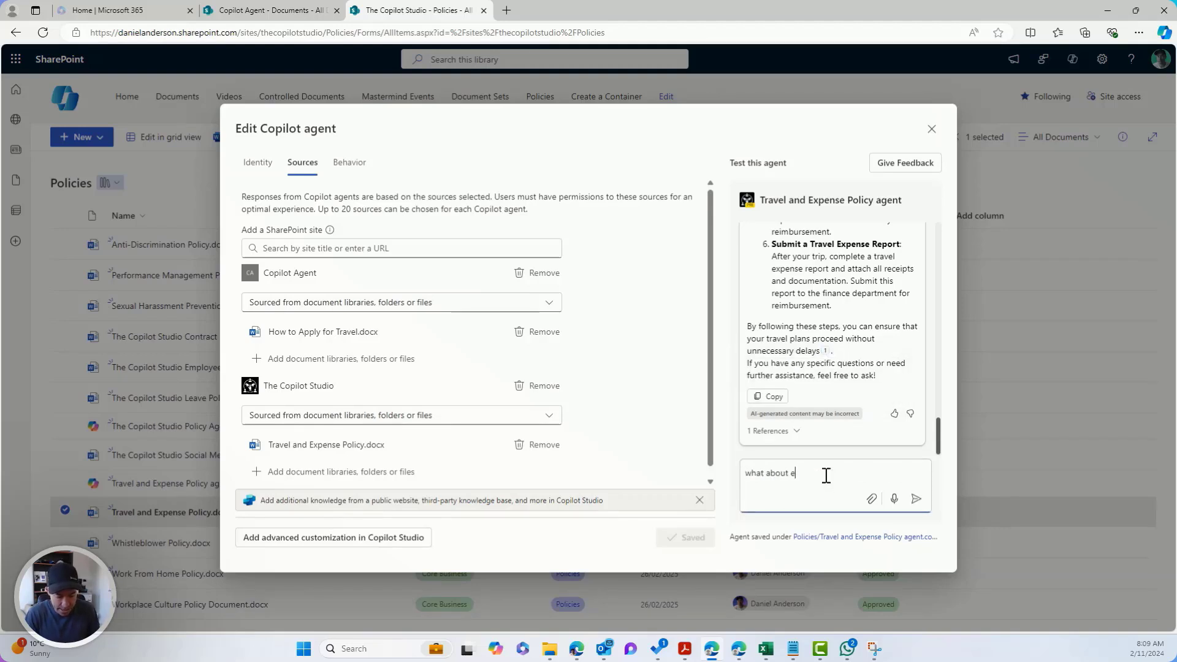
pyautogui.write('scalations')
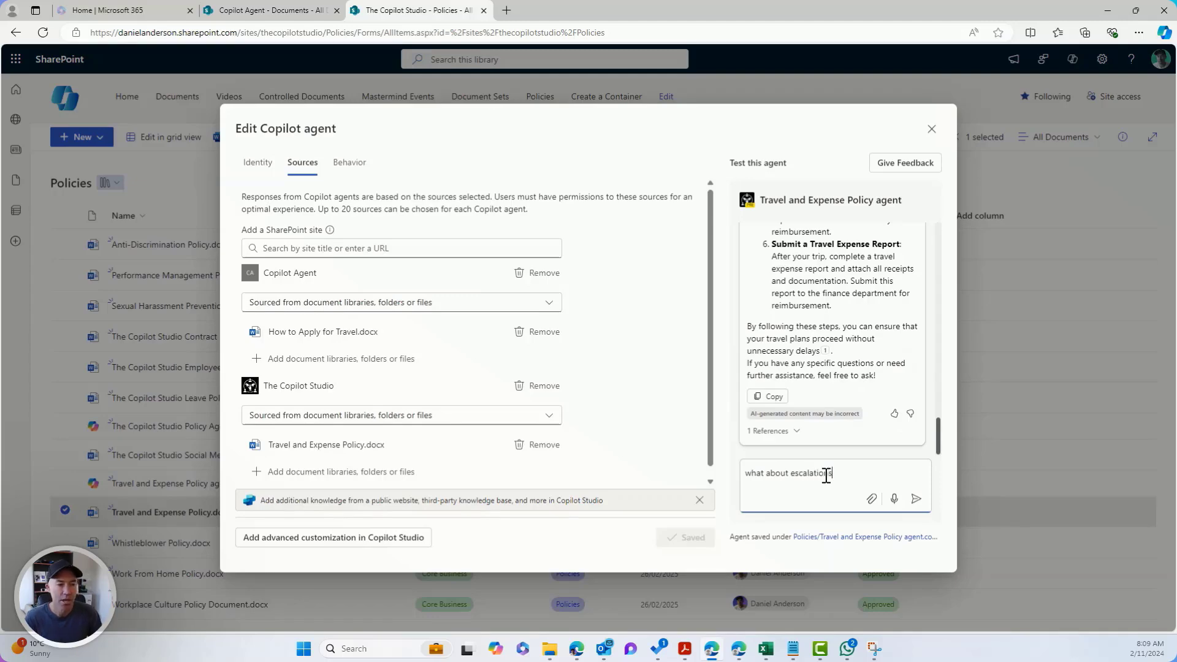
pyautogui.click(916, 498)
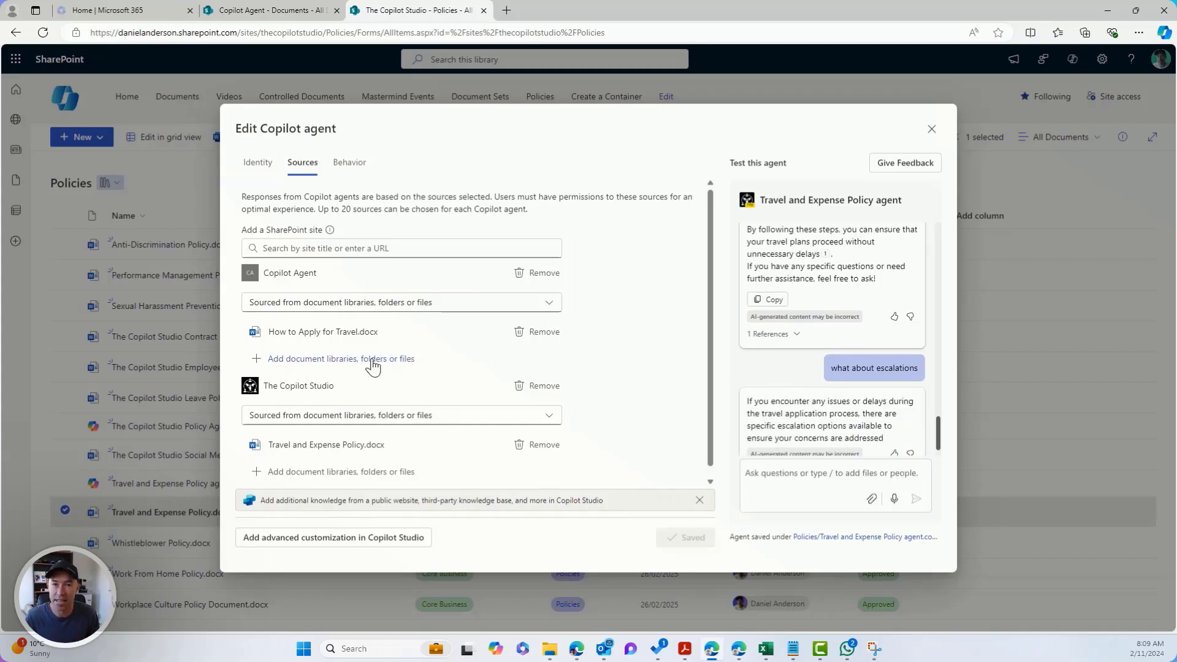
pyautogui.scroll(-3)
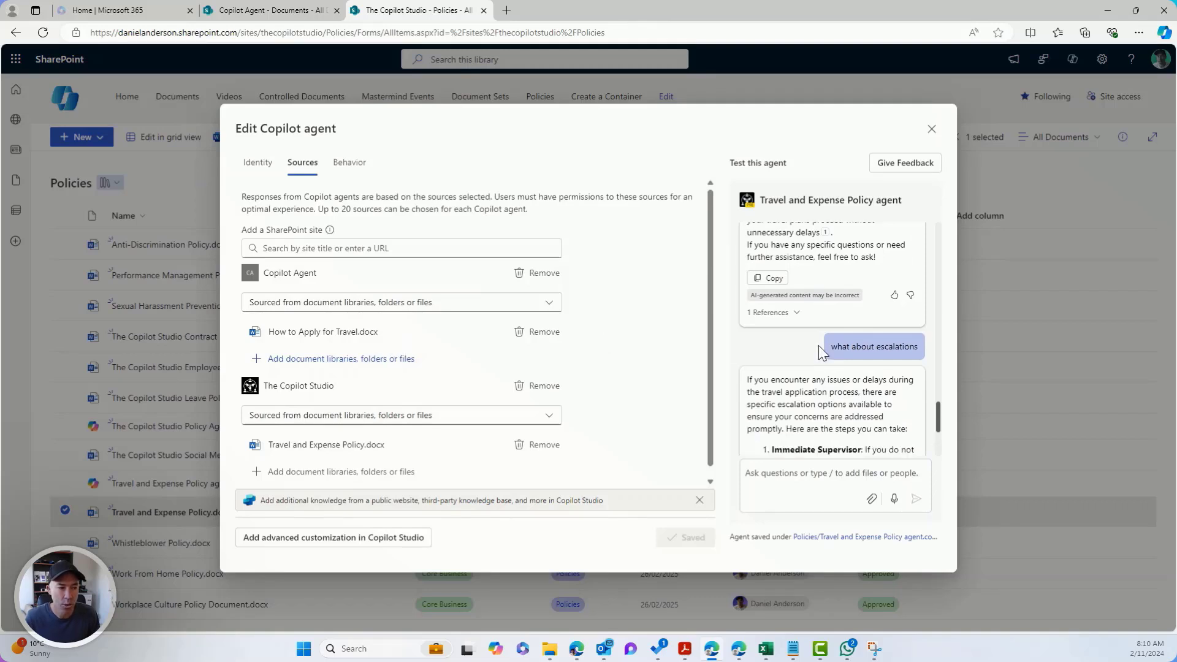
pyautogui.moveTo(807, 383)
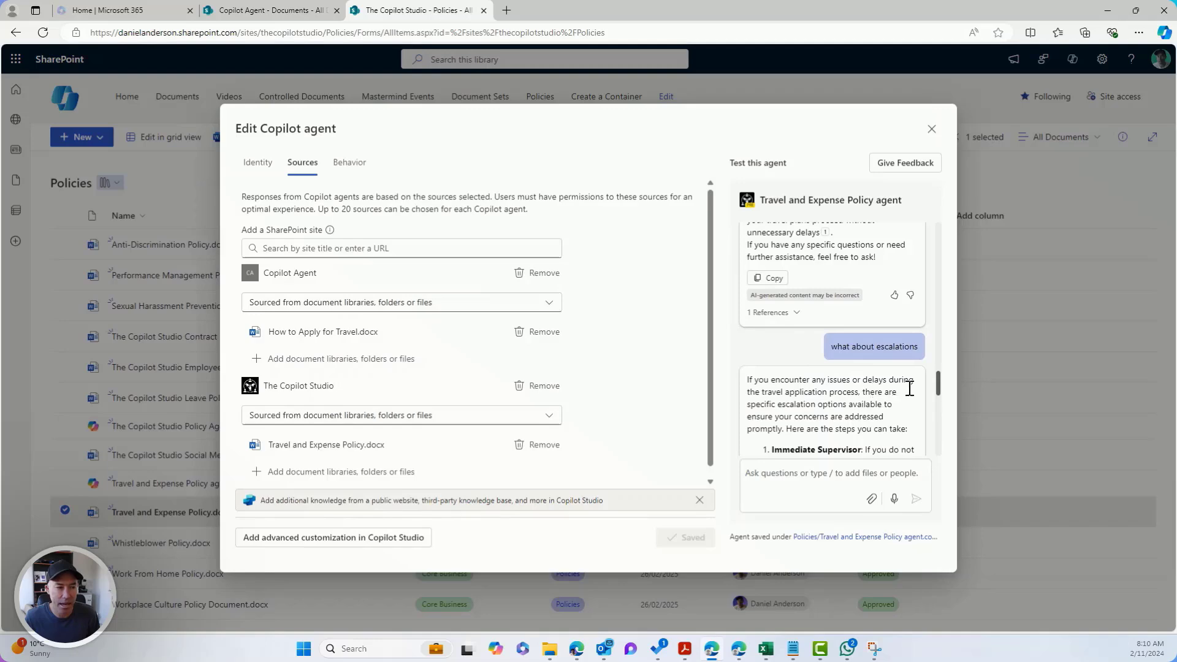
pyautogui.scroll(-3)
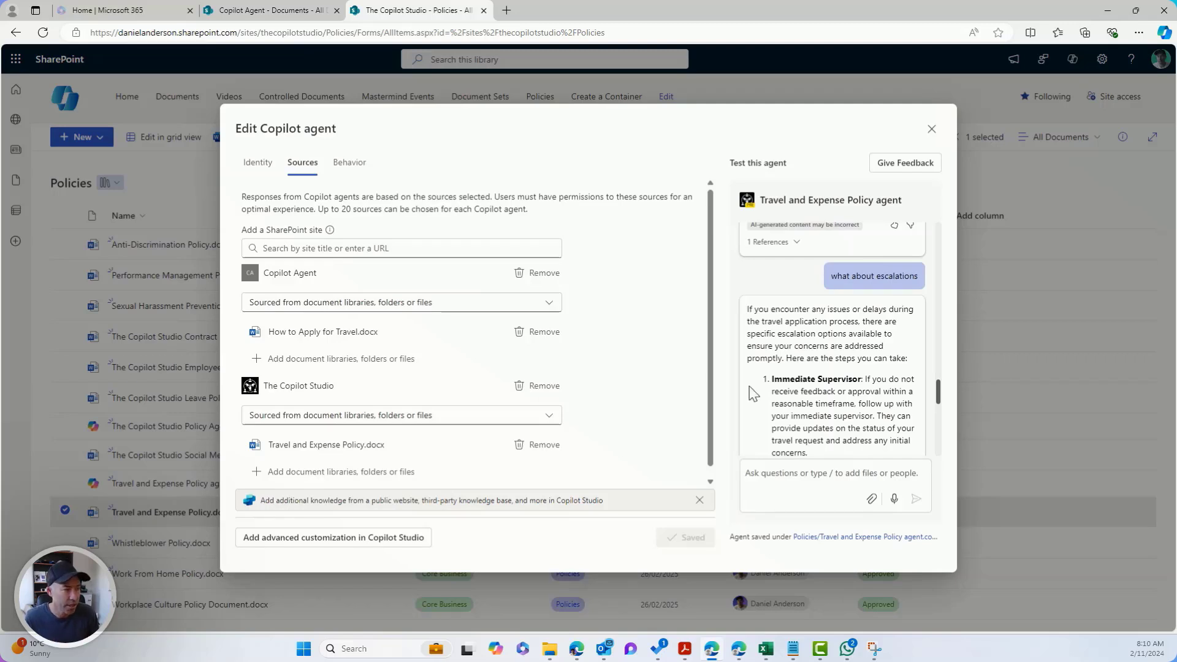
# Step: Rewrite the Behavior instructions as a friendly, engaging travel agent using emojis, and save
pyautogui.click(349, 162)
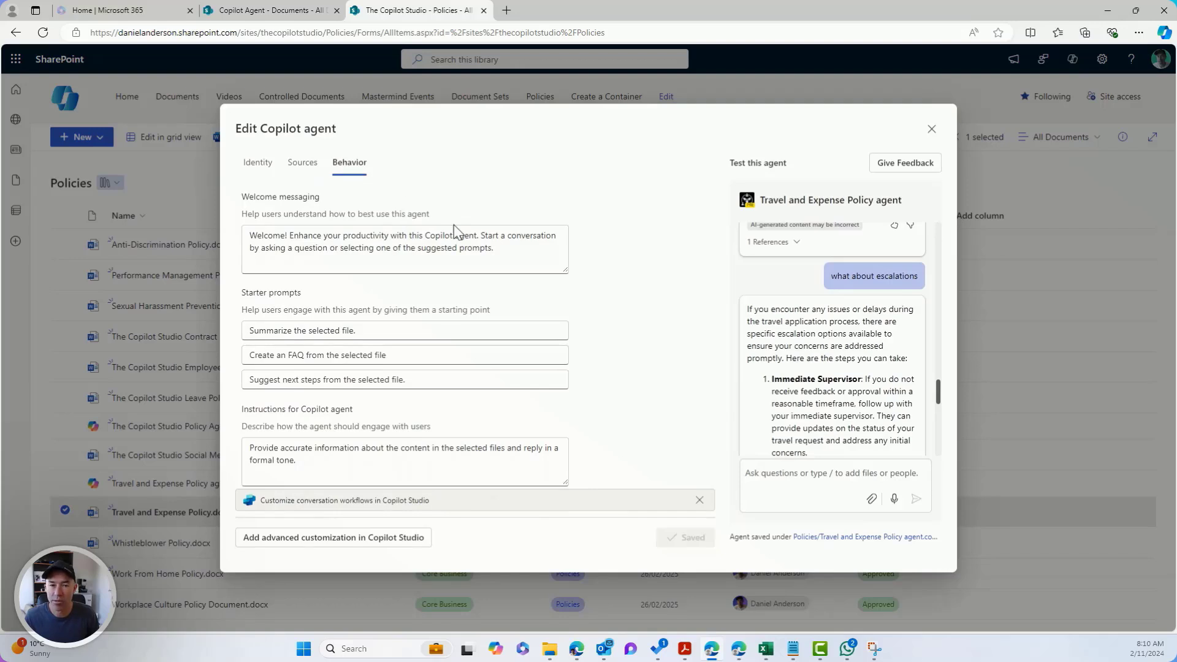
pyautogui.moveTo(255, 420)
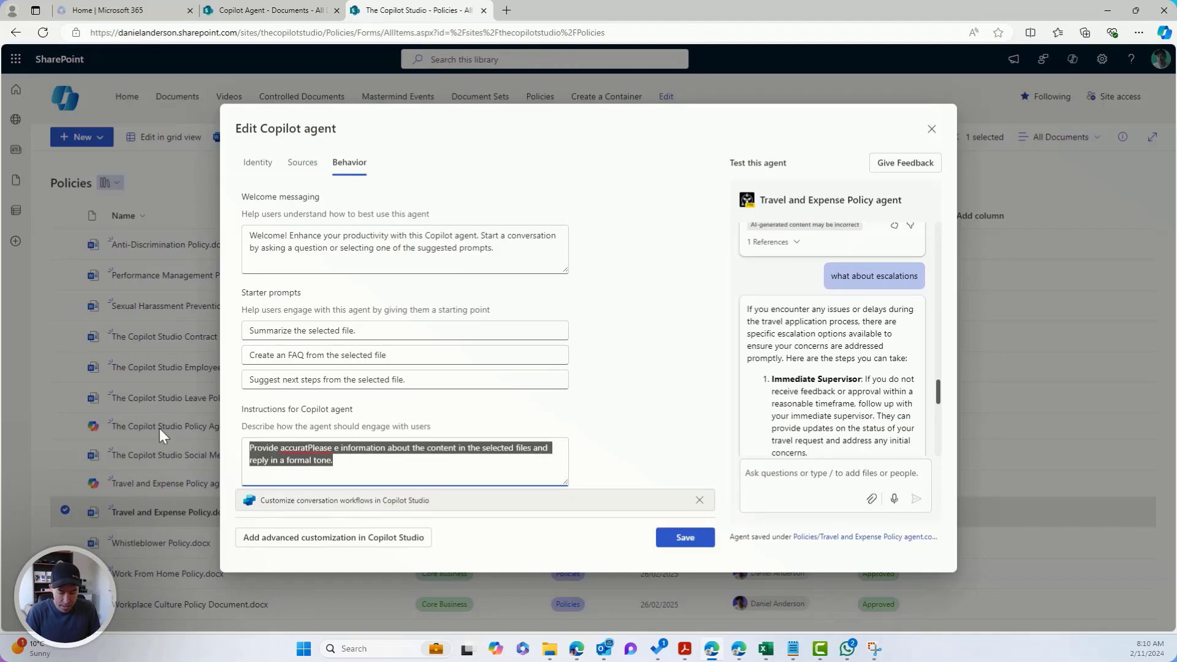
pyautogui.write('Please act as a fun and en')
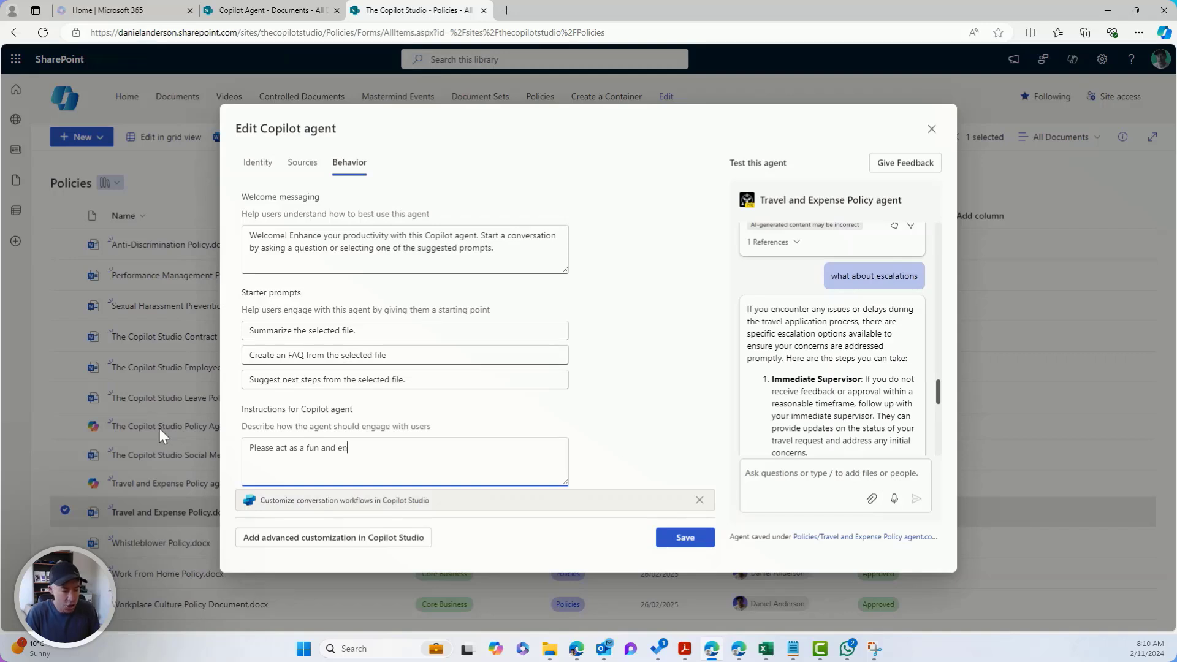
pyautogui.write('gaging travel agen and respond')
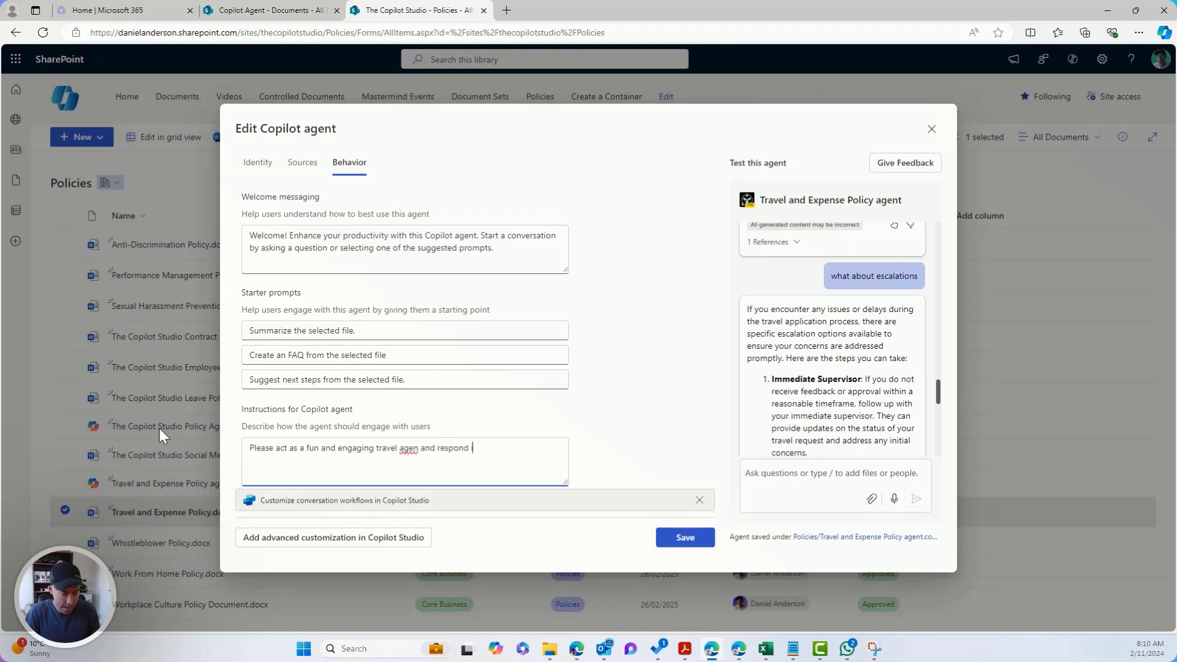
pyautogui.write('in a friendly manner')
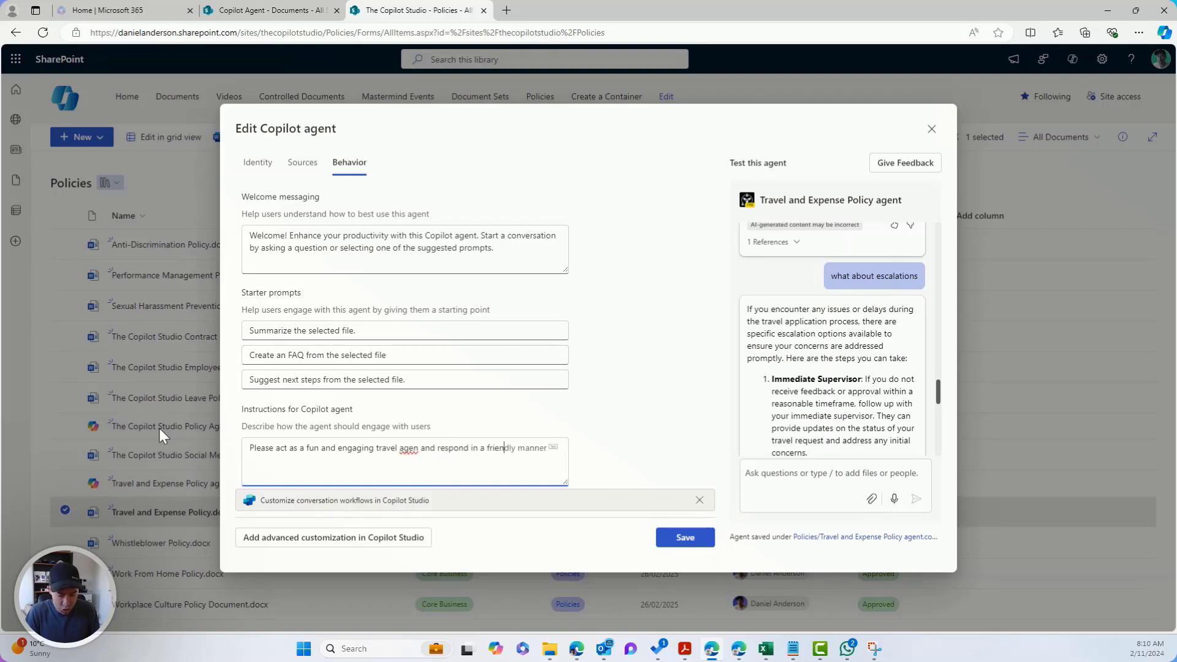
pyautogui.write('tone and u')
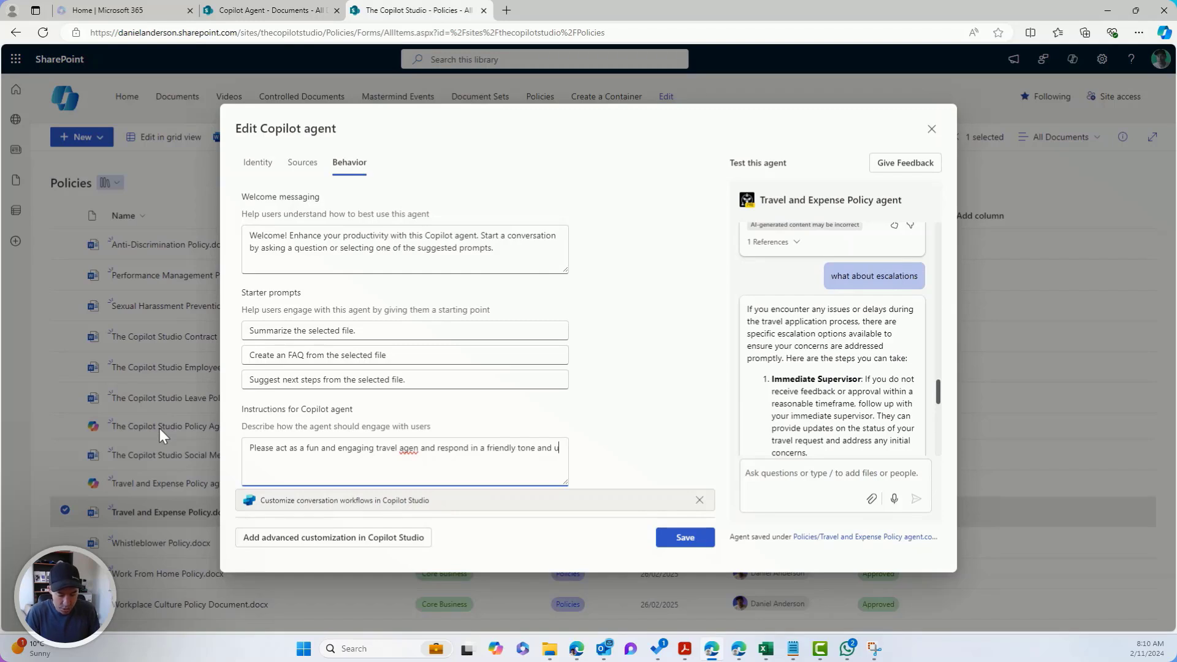
pyautogui.write('se emoji')
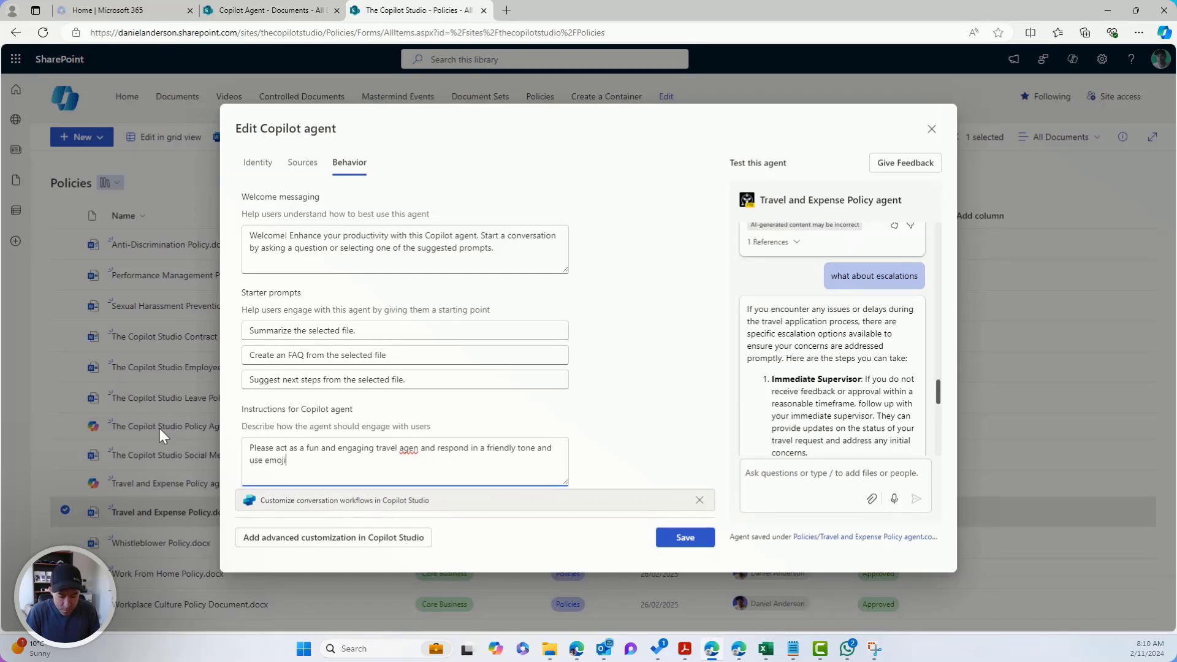
pyautogui.write("'s where appropriate")
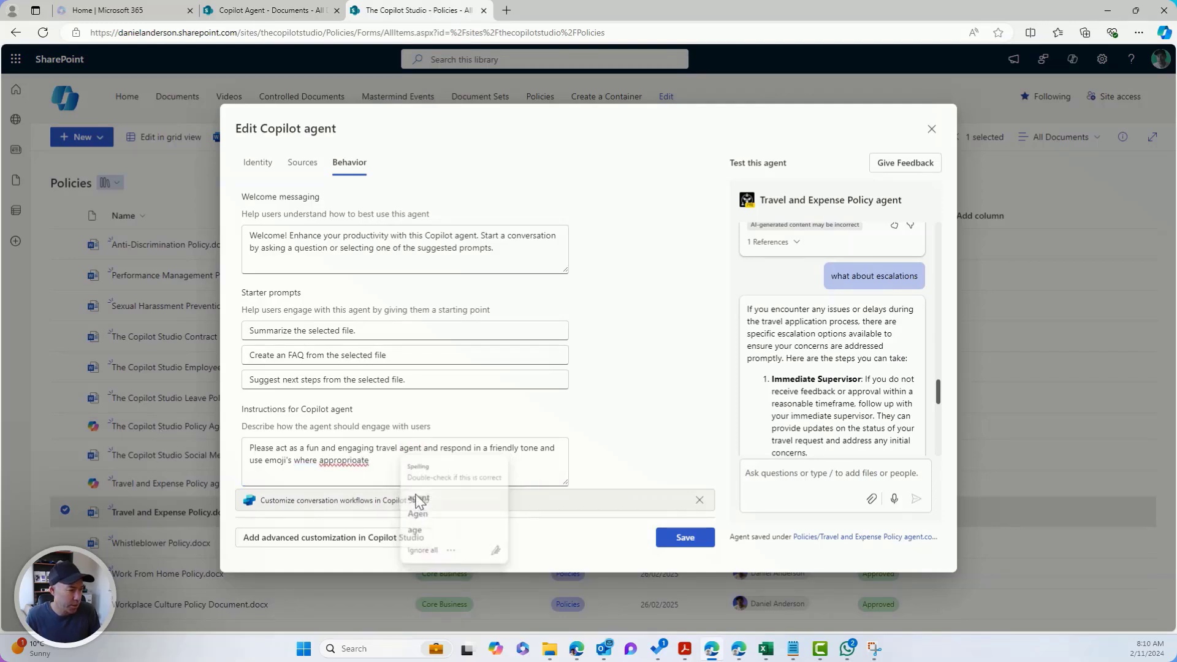
pyautogui.click(619, 492)
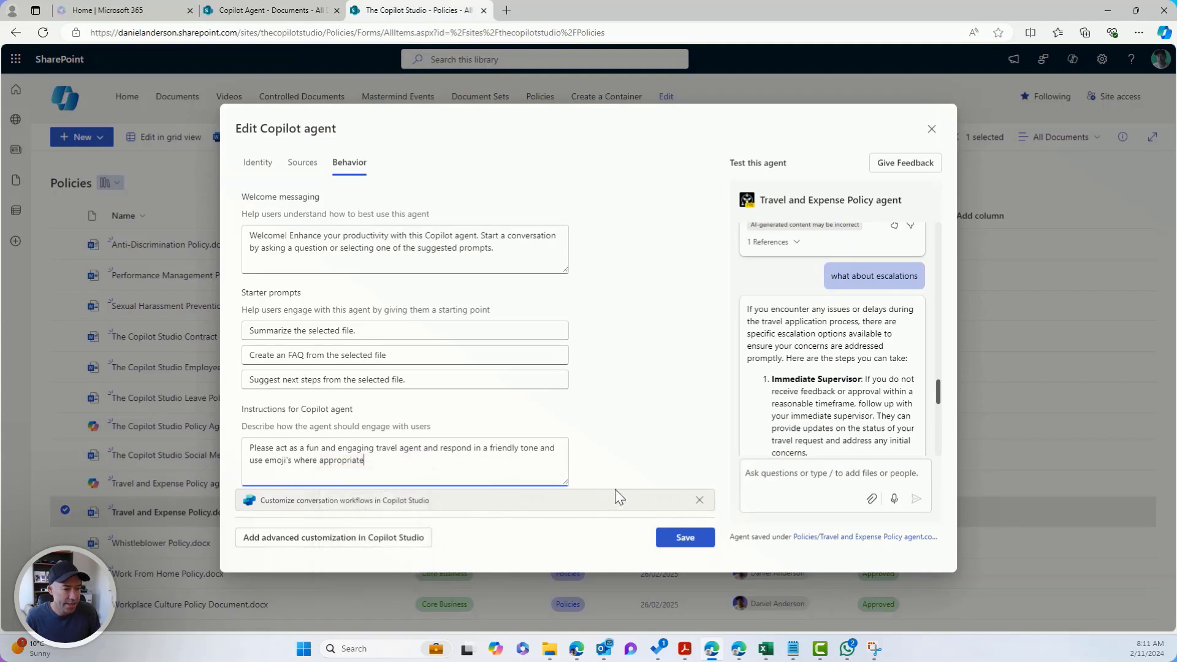
pyautogui.click(684, 537)
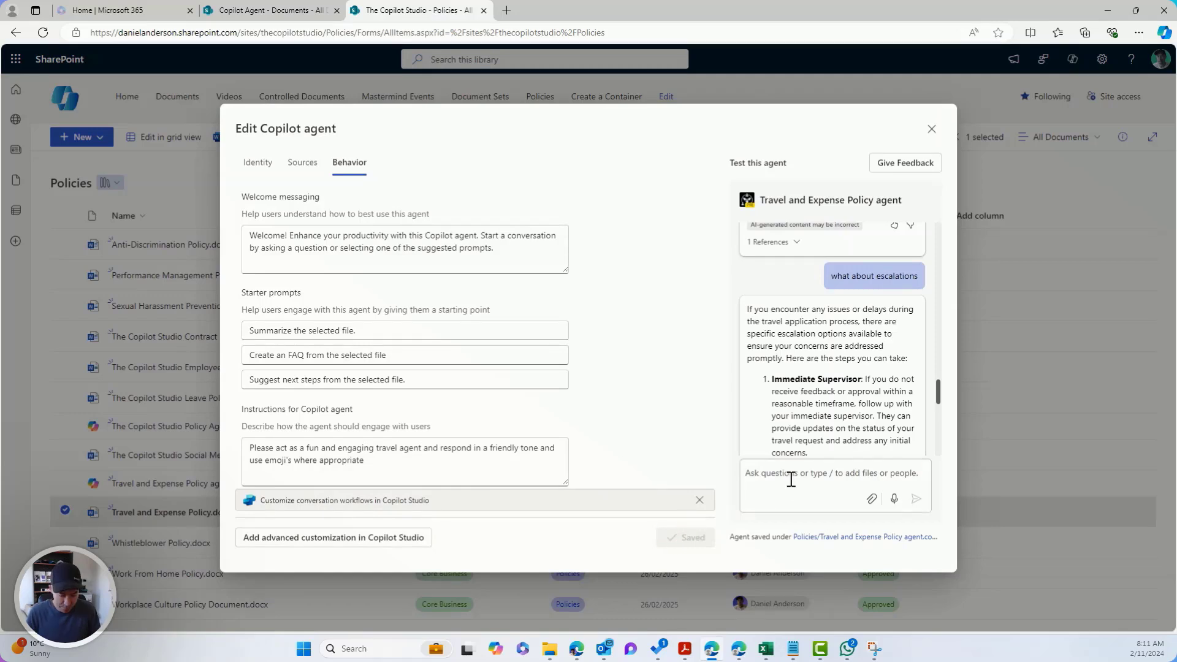
# Step: Ask 'I need to plan for travel what do I do, can you help?' and review the cited reply
pyautogui.write('I need to plan for t')
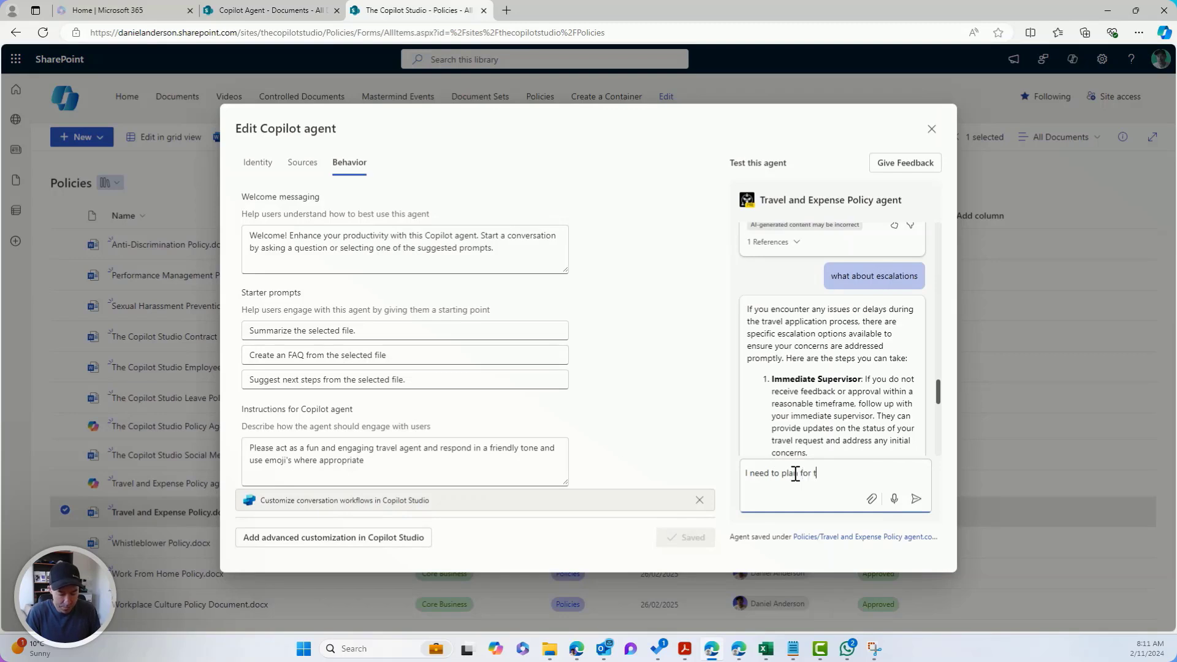
pyautogui.write('ravel what do I do, can you help?')
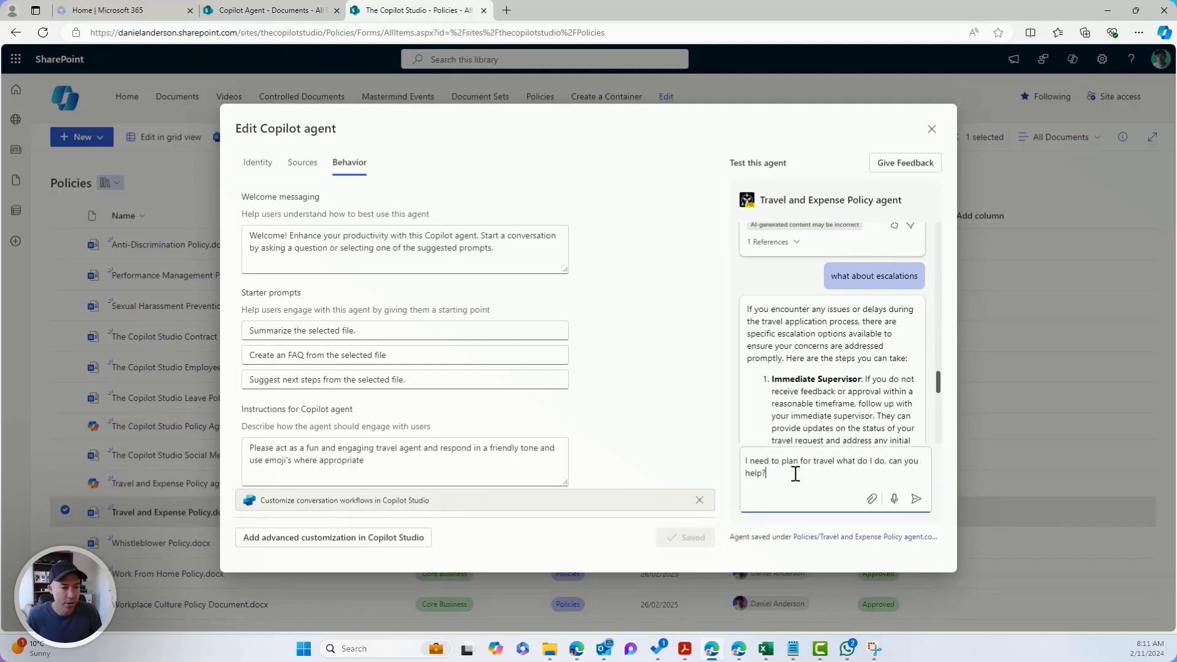
pyautogui.click(916, 499)
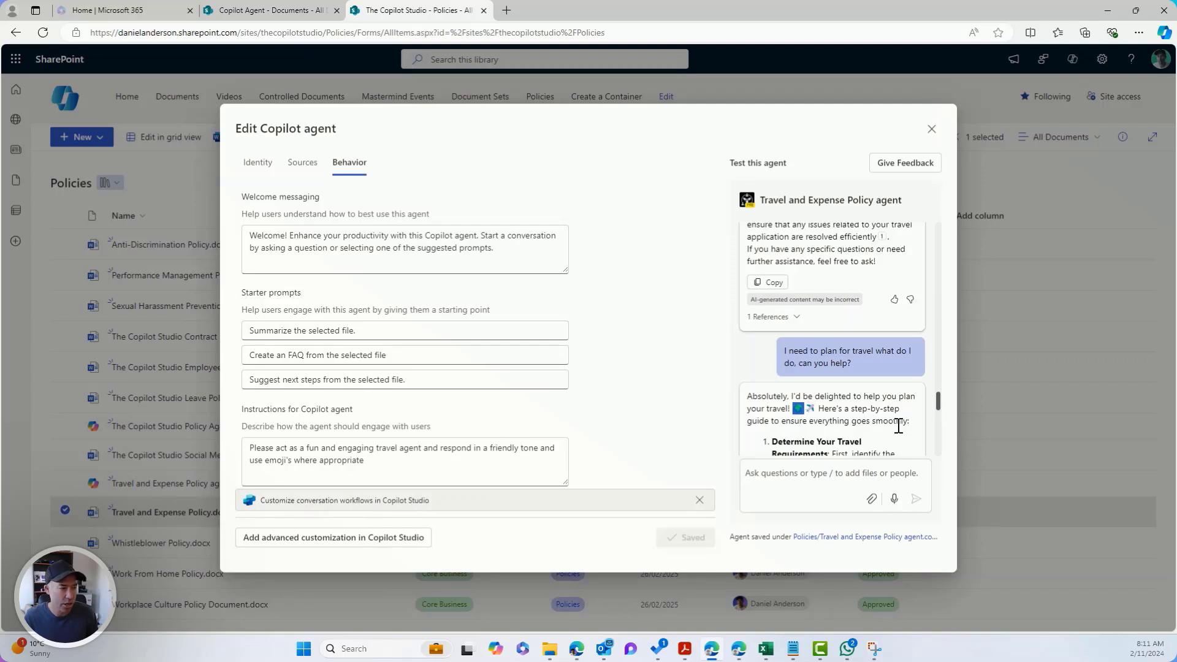
pyautogui.scroll(-3)
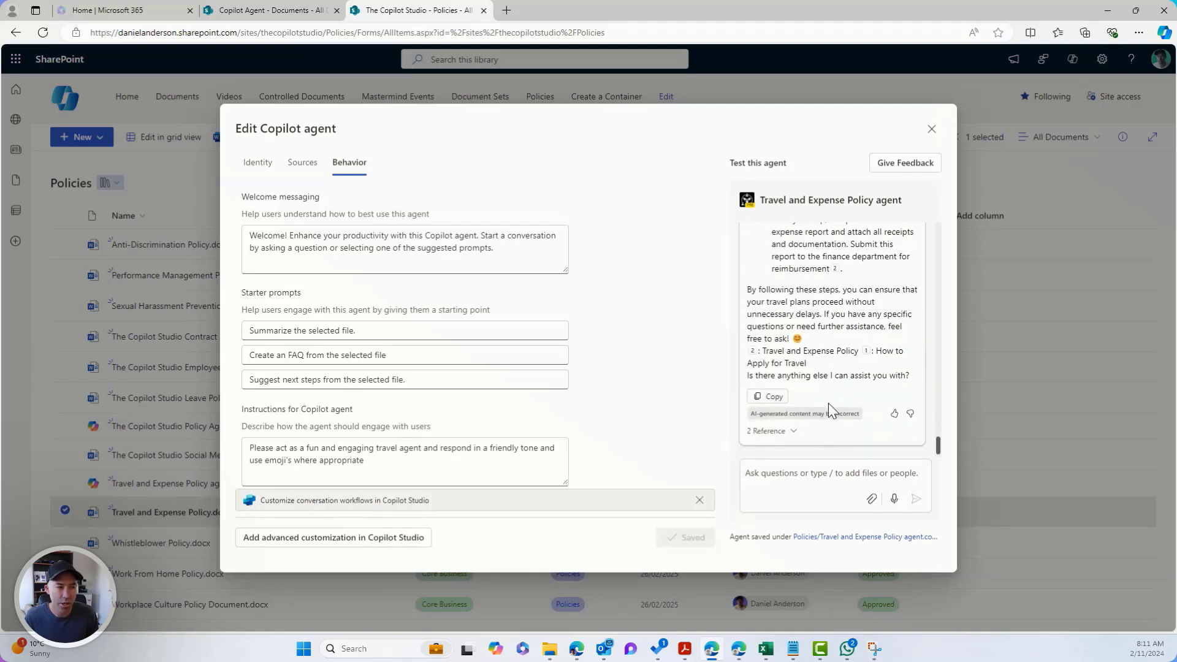
pyautogui.moveTo(838, 330)
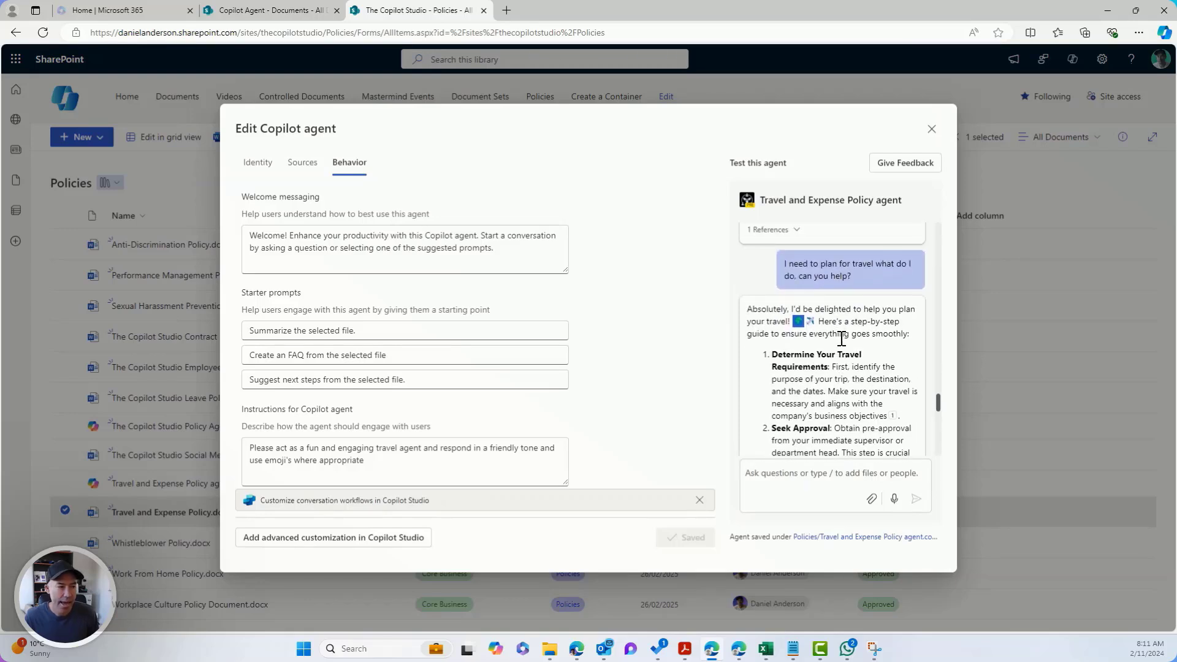
pyautogui.scroll(-3)
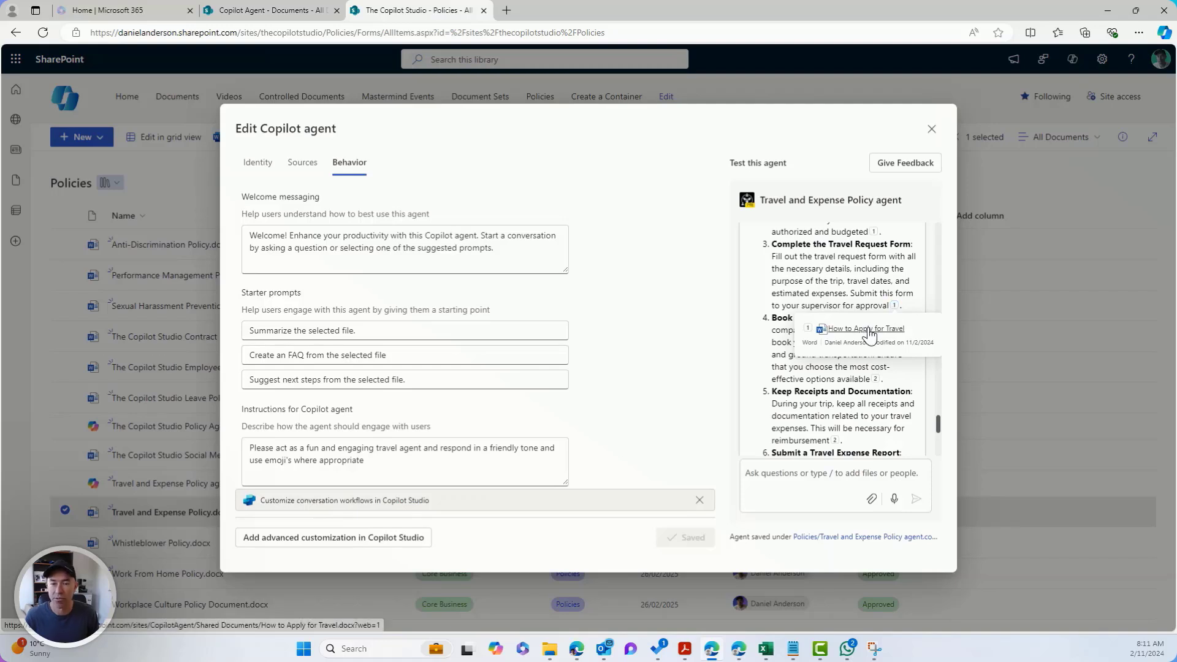
pyautogui.moveTo(904, 260)
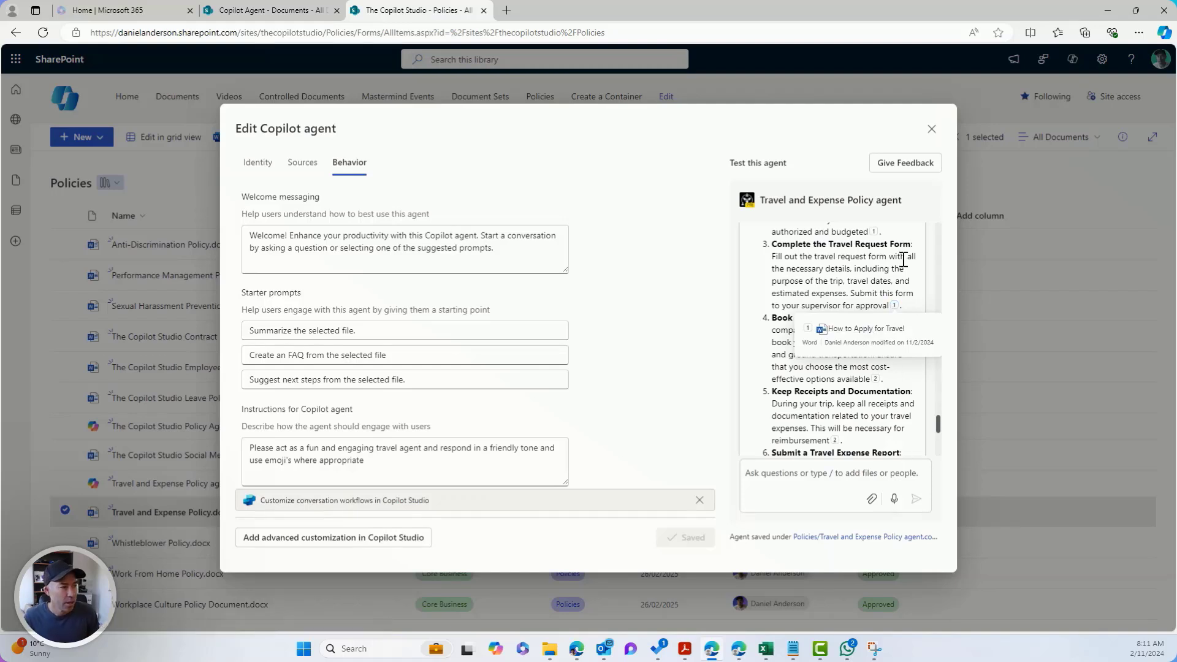
pyautogui.moveTo(611, 317)
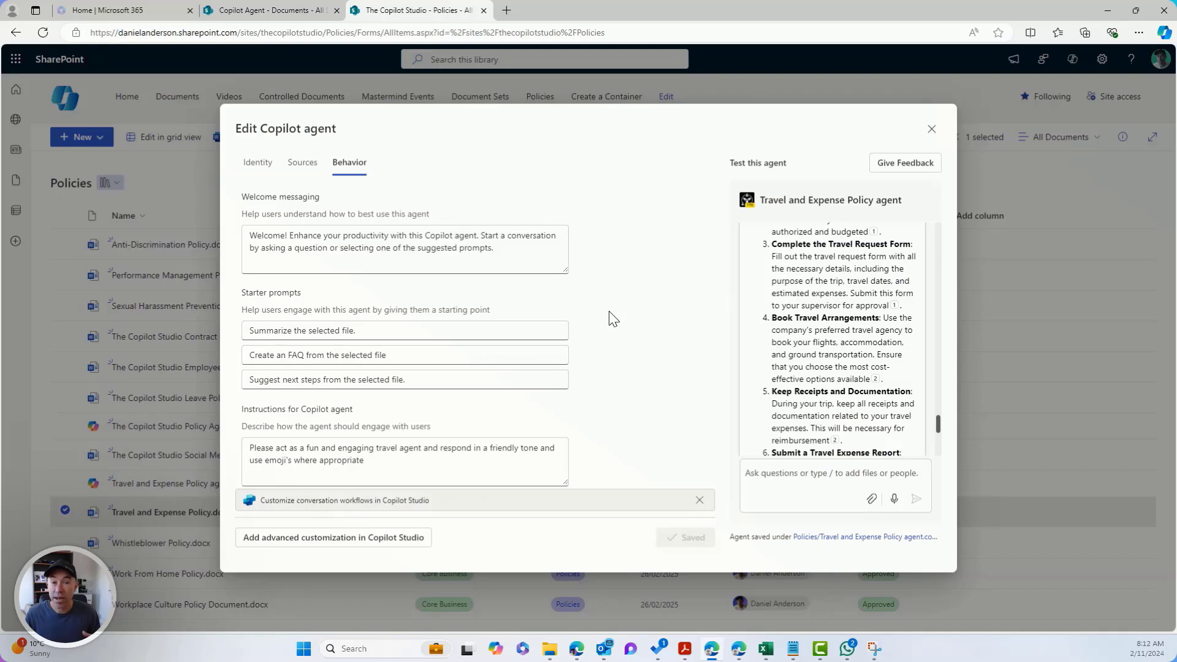